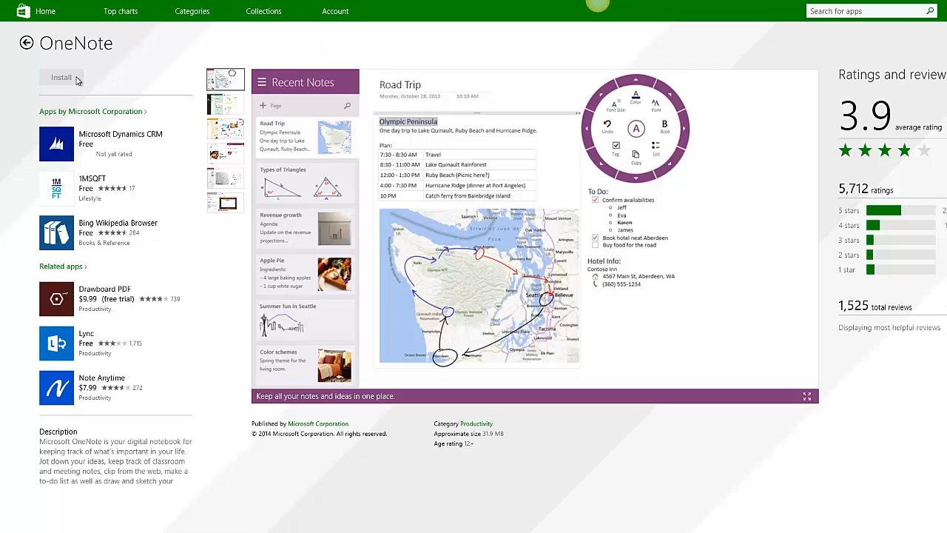
mouse_move(80, 76)
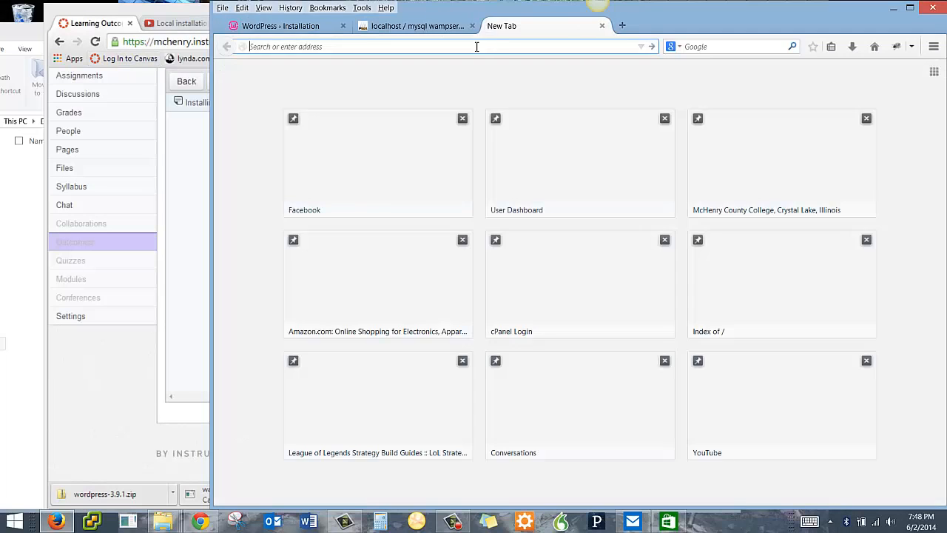
Search for OneDrive in a new tab and open the Microsoft OneDrive site
text(one)
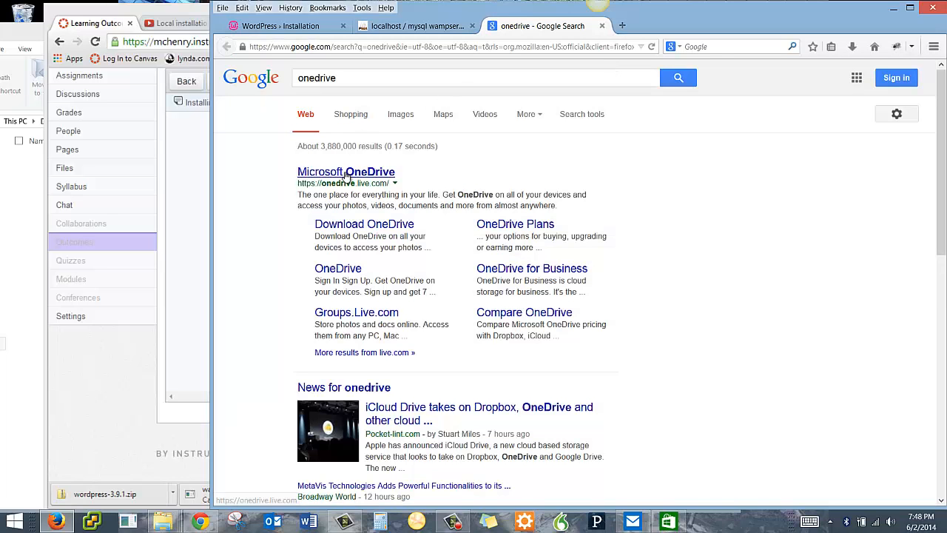
click(346, 171)
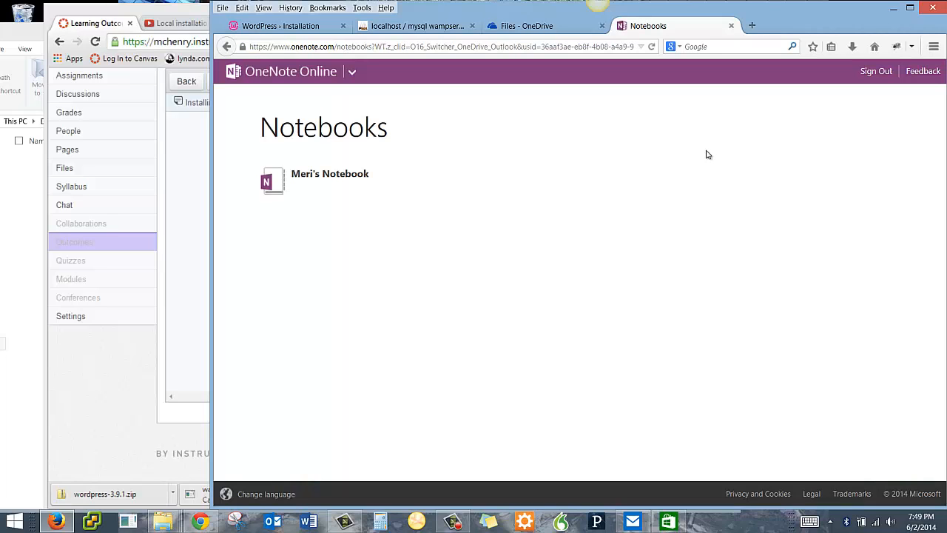
mouse_move(330, 173)
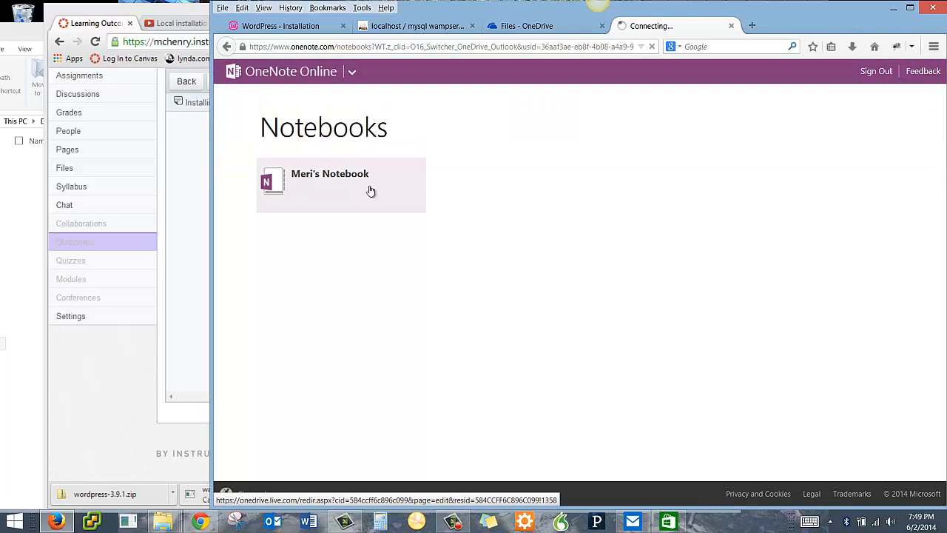
Open Meri's Notebook, toggle the HOME ribbon, and create a blank page in the empty section
click(330, 173)
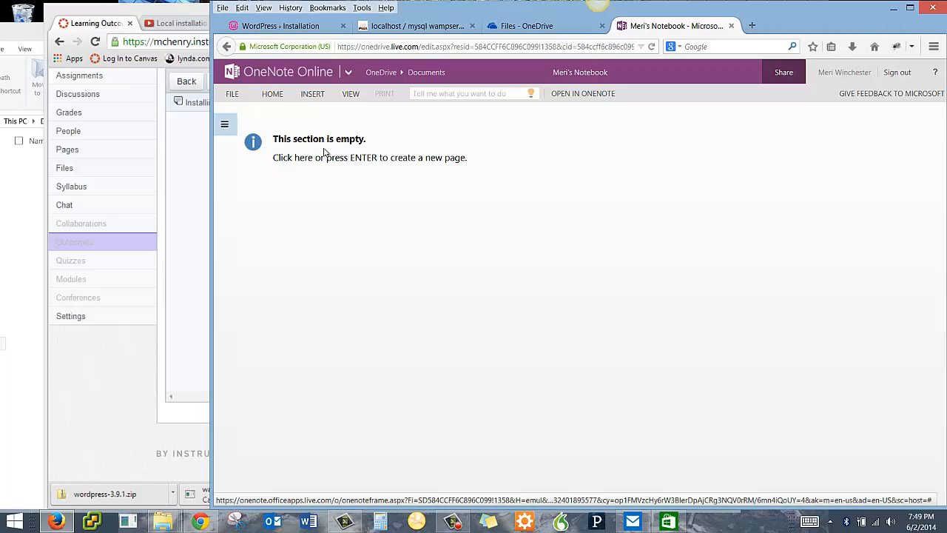
click(272, 93)
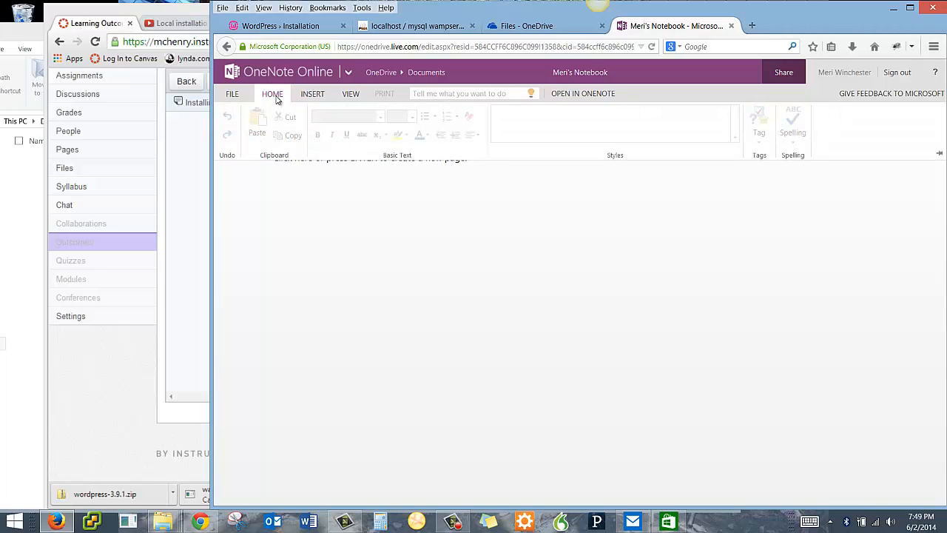
click(272, 93)
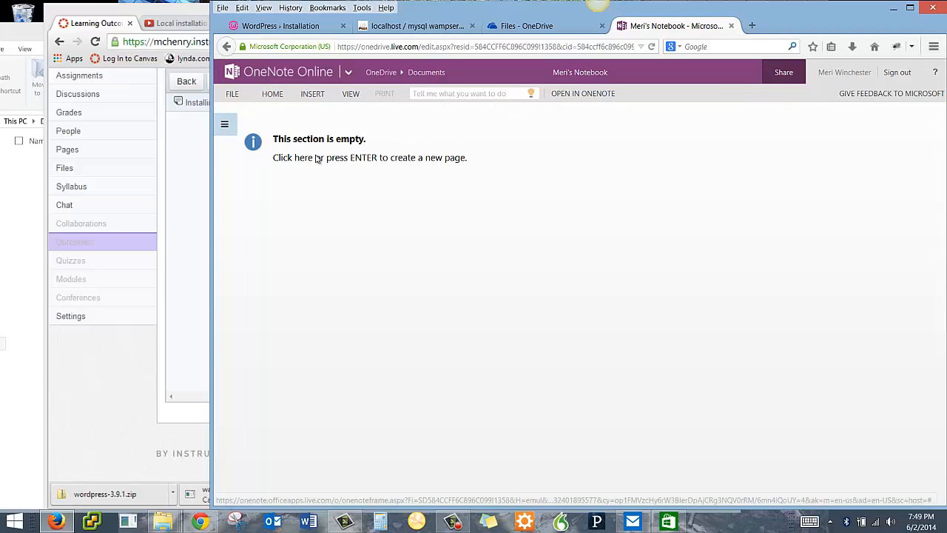
click(293, 157)
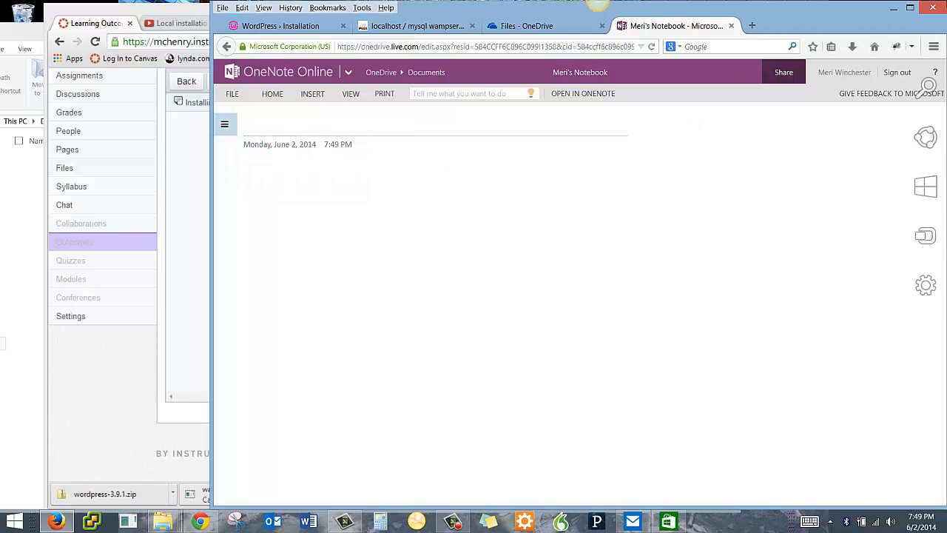
Title the new page 'WordPress Documentation'
text(Wo)
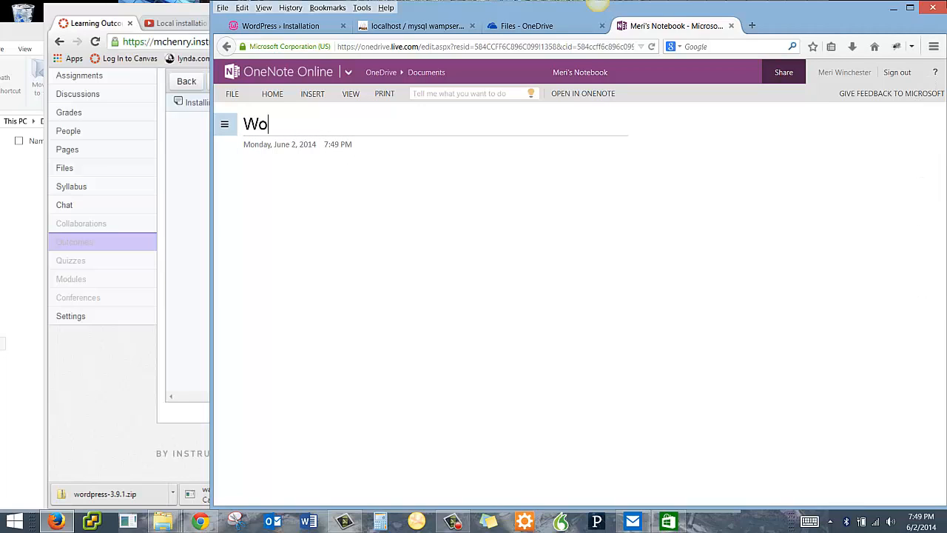
text(rdPress D)
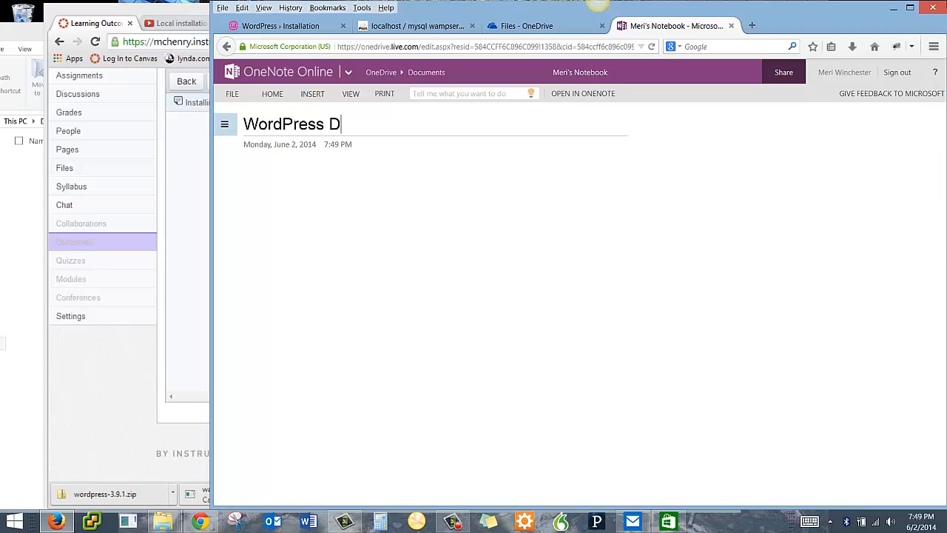
text(ocumentai)
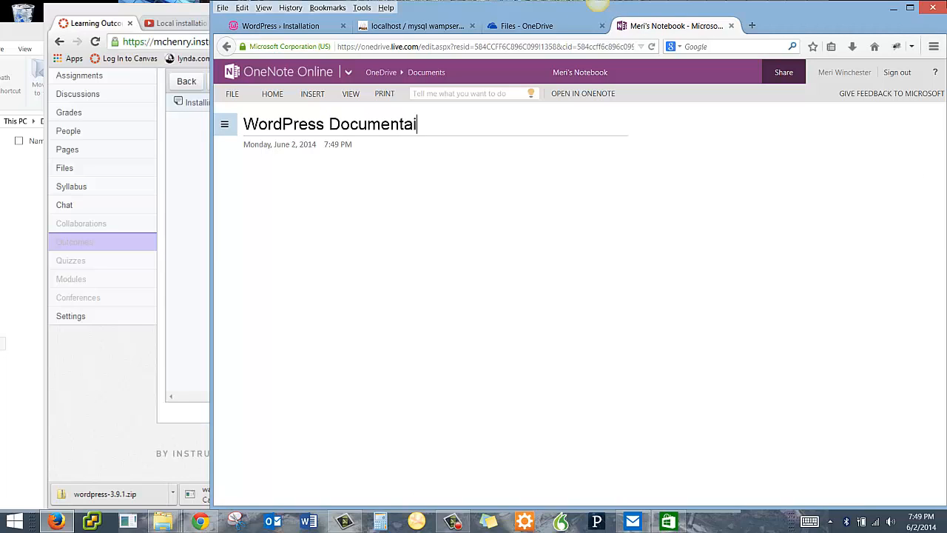
text(on)
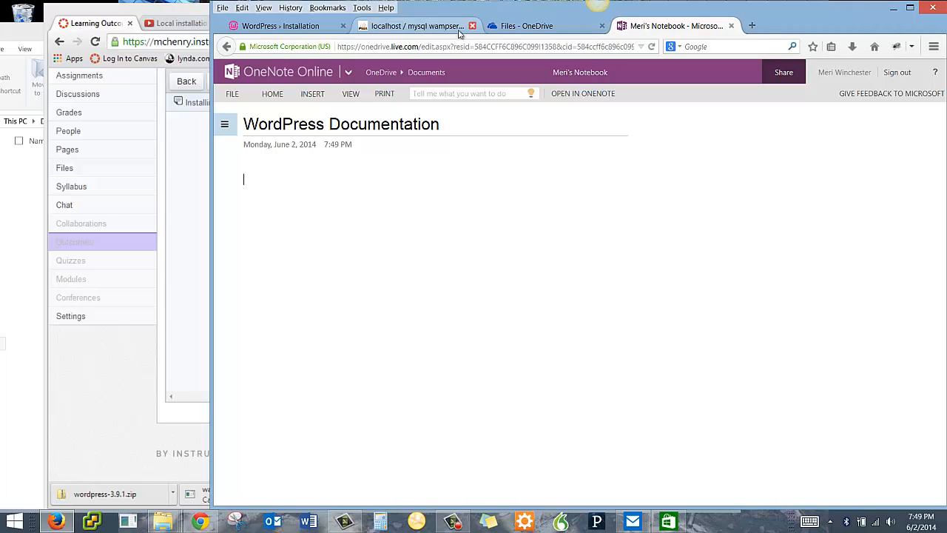
Reopen Meri's Notebook and show its list of sections and pages
click(225, 123)
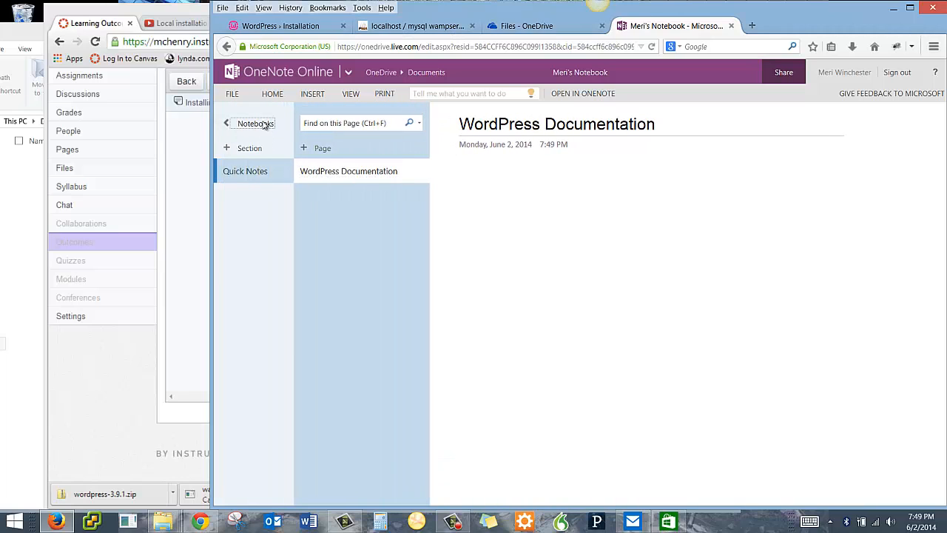
click(255, 123)
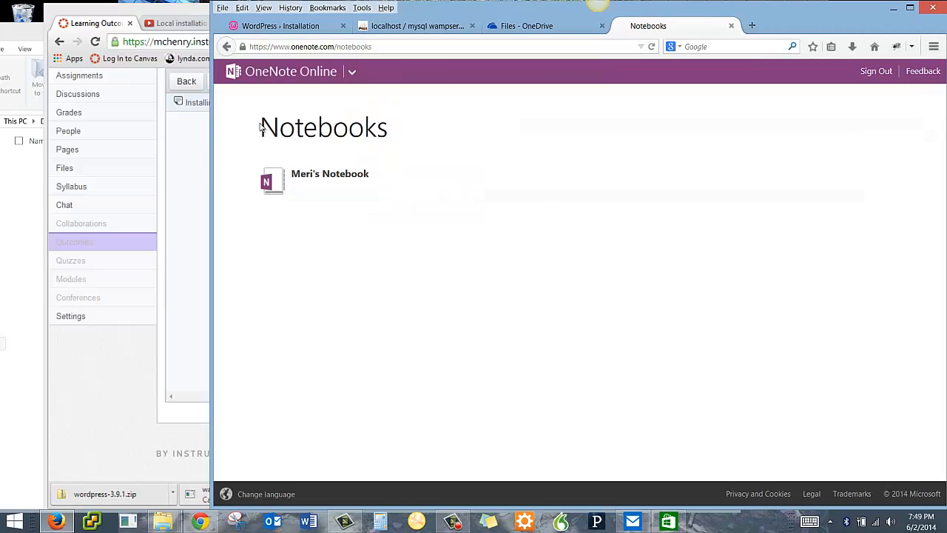
click(330, 182)
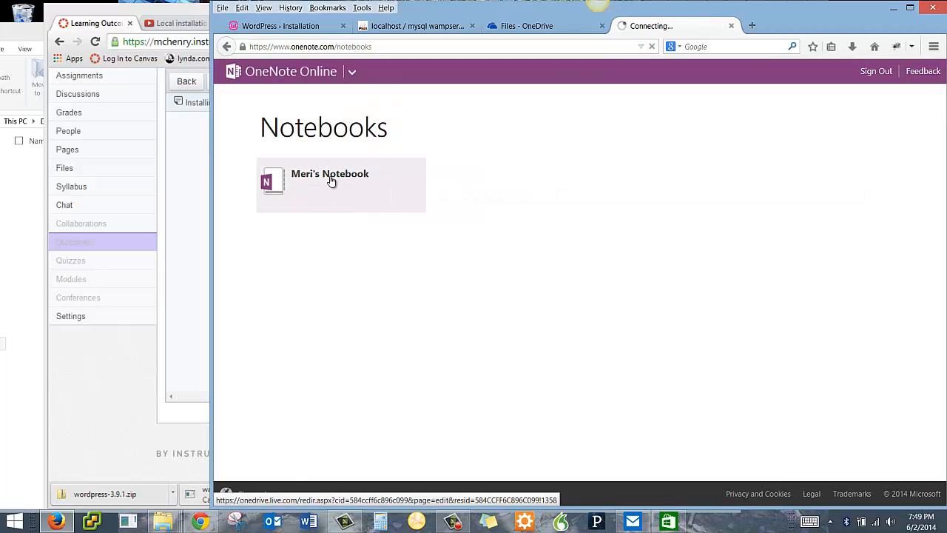
click(330, 178)
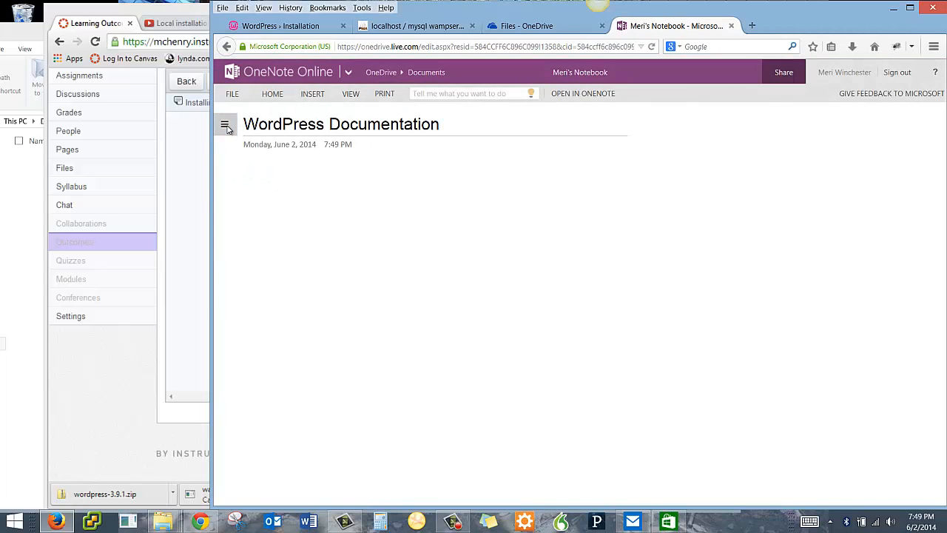
click(226, 124)
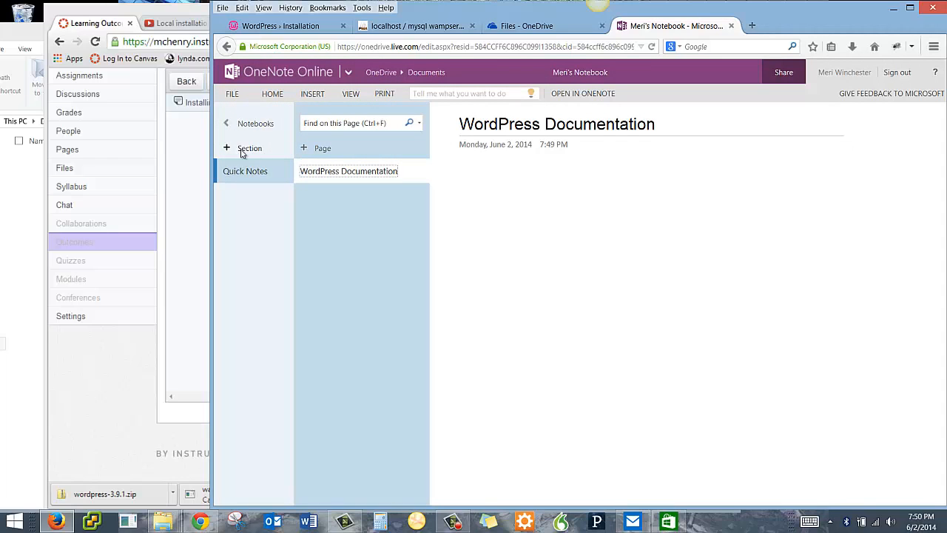
Add a section named 'mccdgm.net documentation'
click(244, 148)
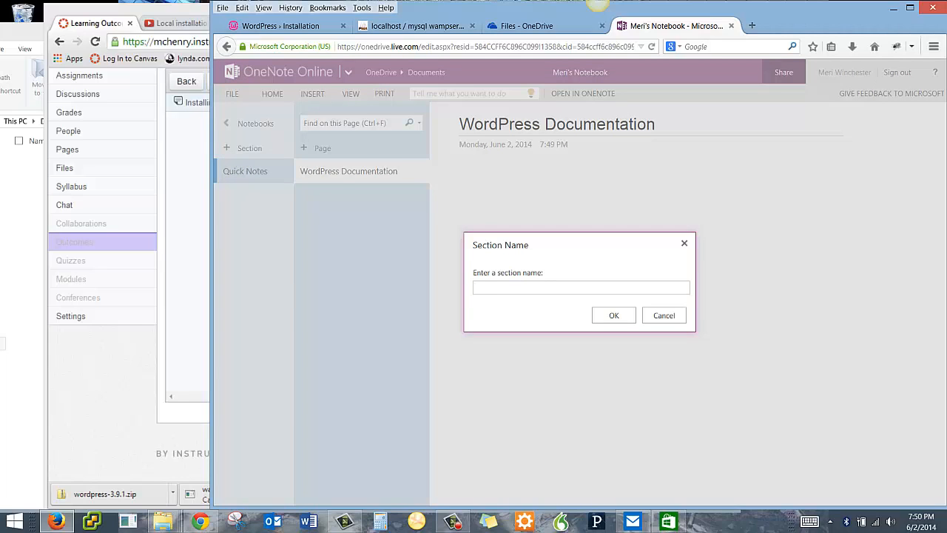
text(me)
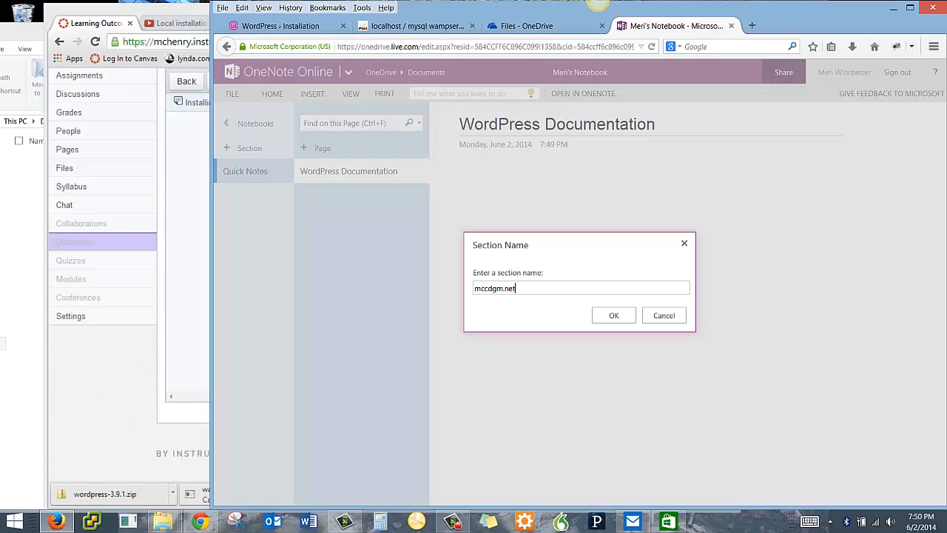
text(documentat)
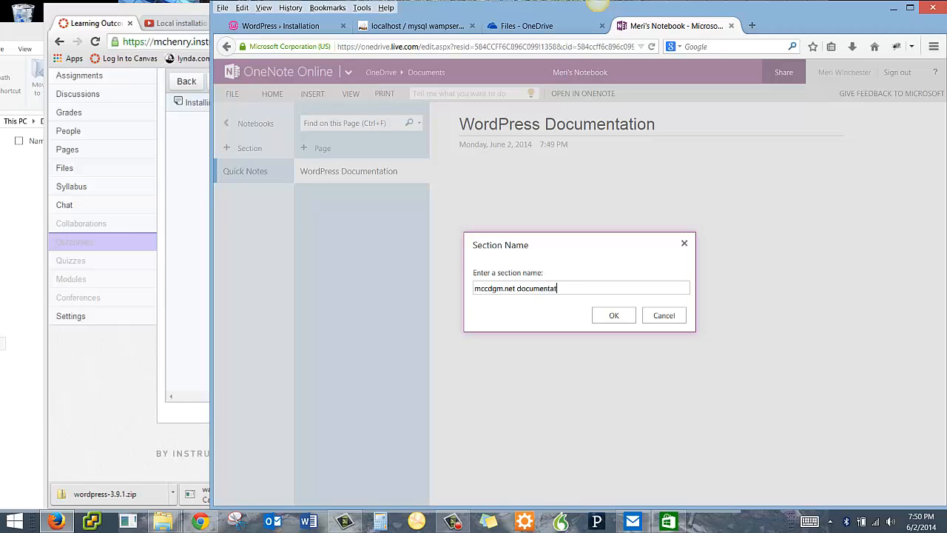
text(ion)
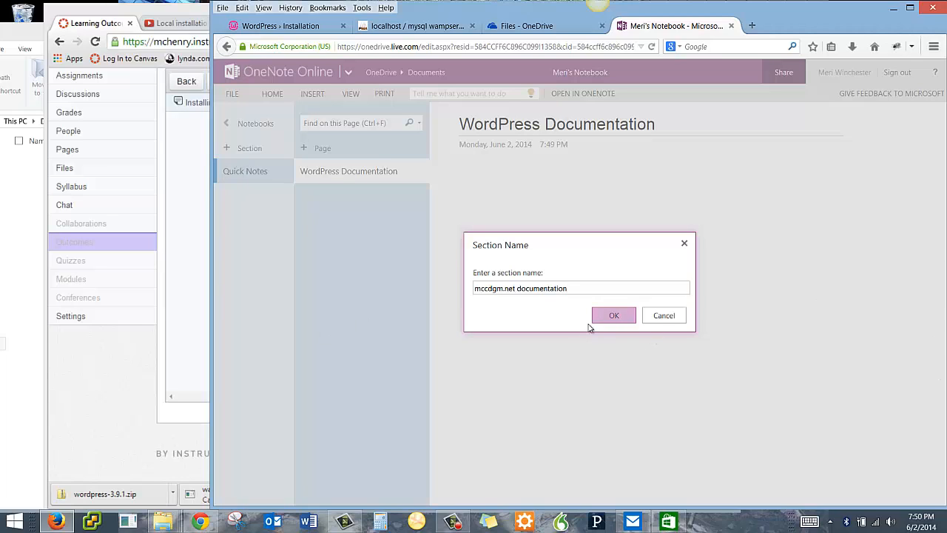
click(614, 316)
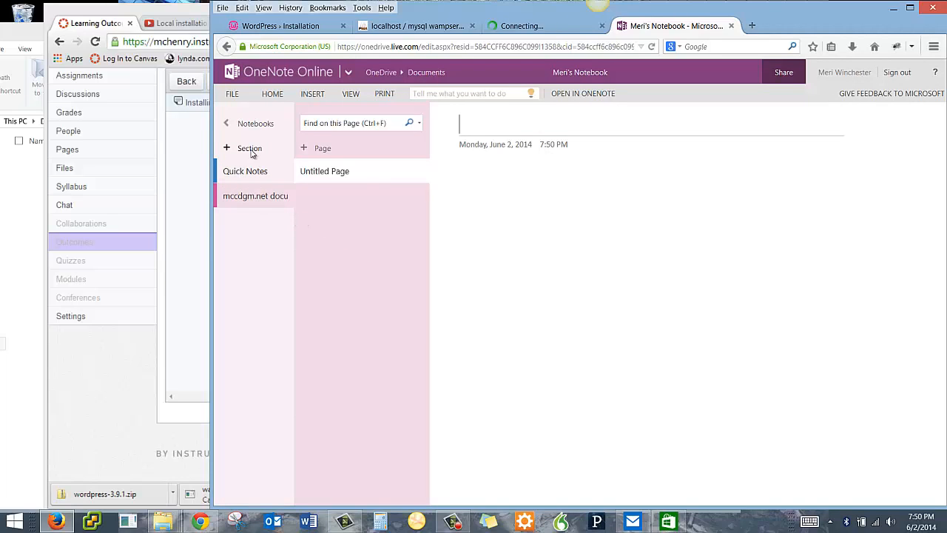
Add a second section named 'local install documentation'
click(245, 148)
text(local i)
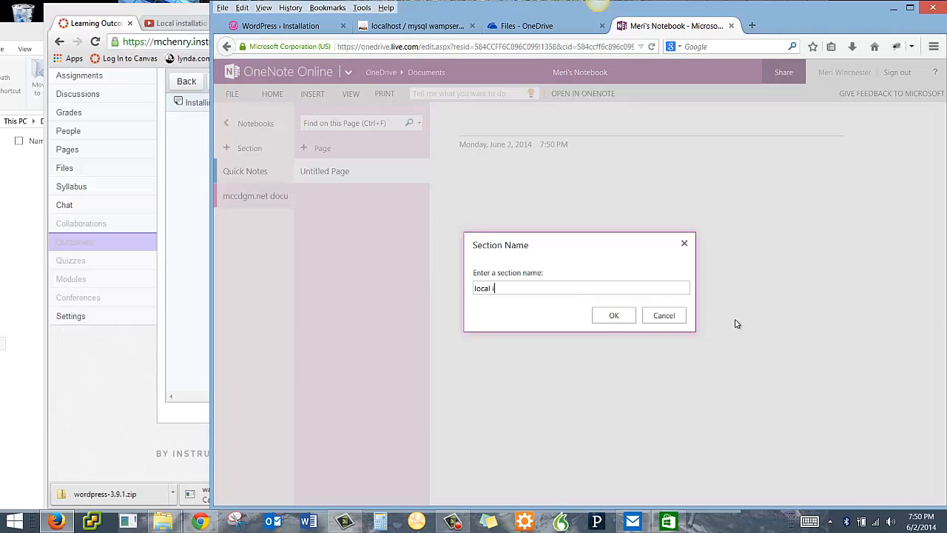
text(nstall documentation)
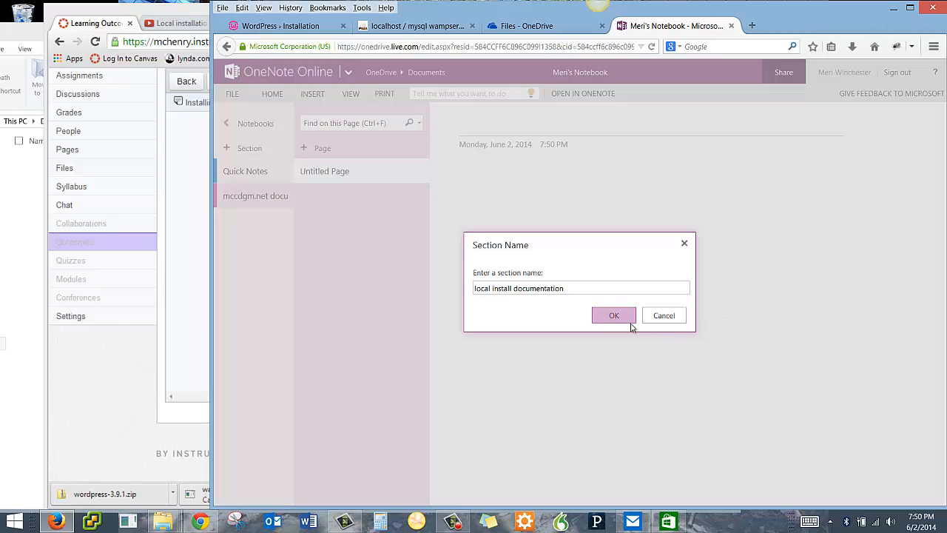
click(614, 314)
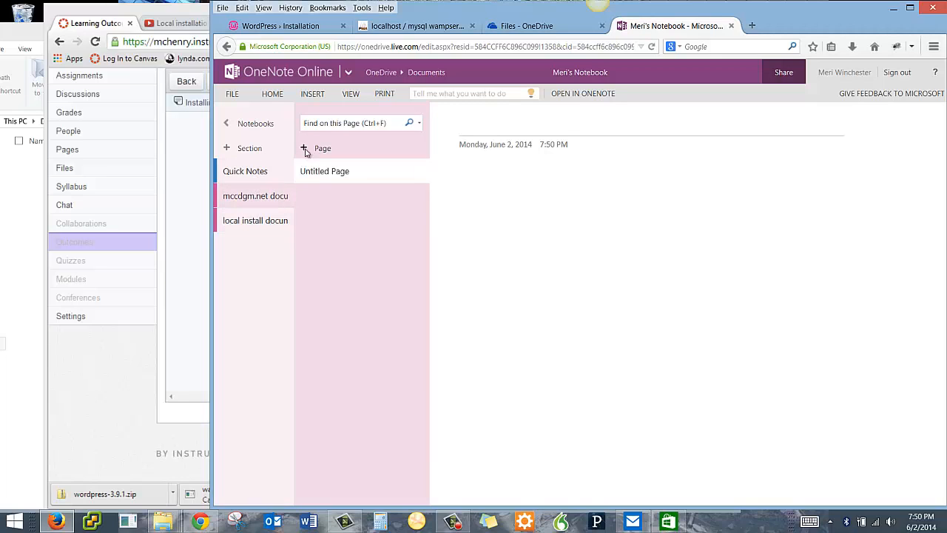
Add a new page titled 'meriwp.mccdgm.net server info'
click(318, 148)
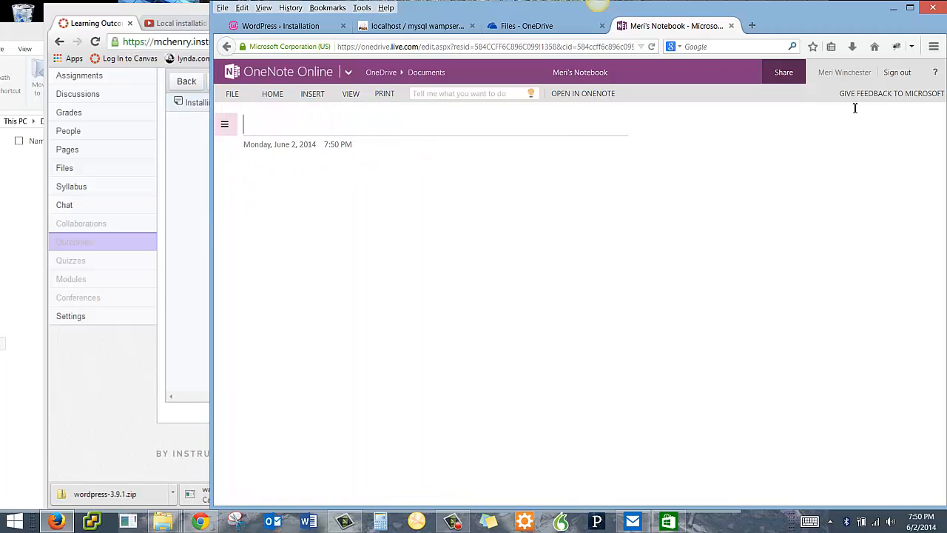
text(S)
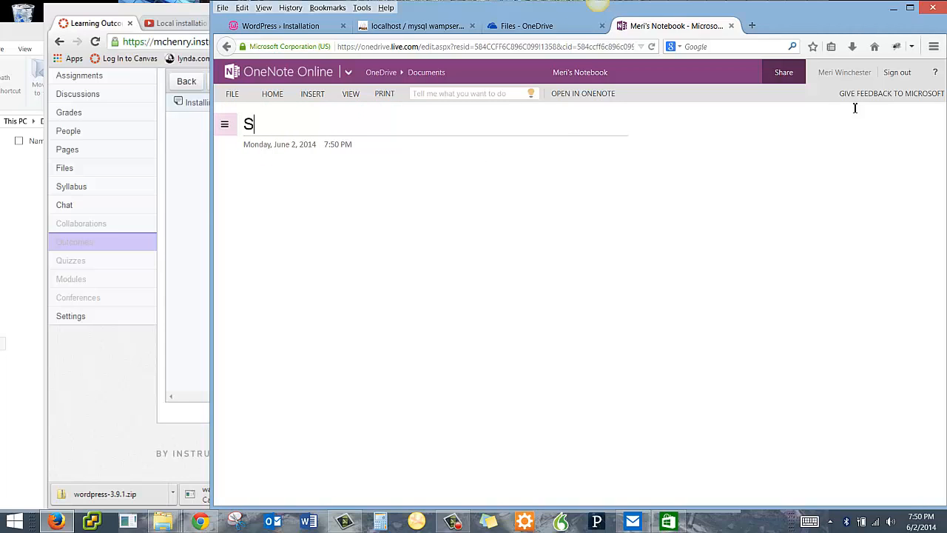
key(backspace)
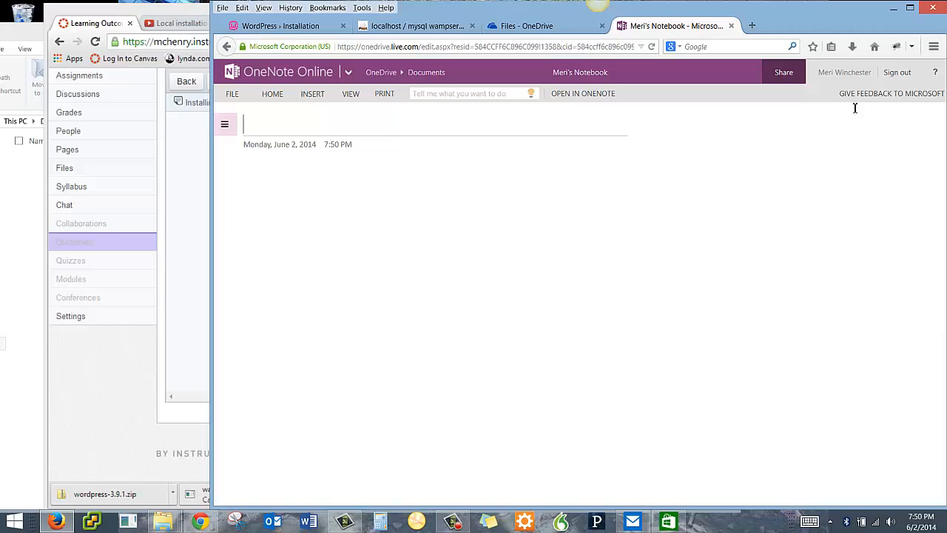
text(meriwp.)
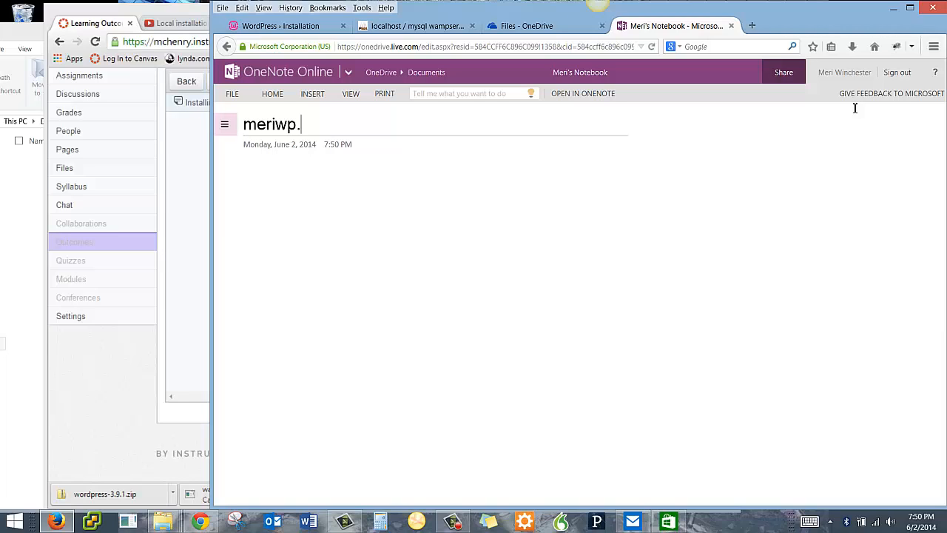
text(mccdgm.net)
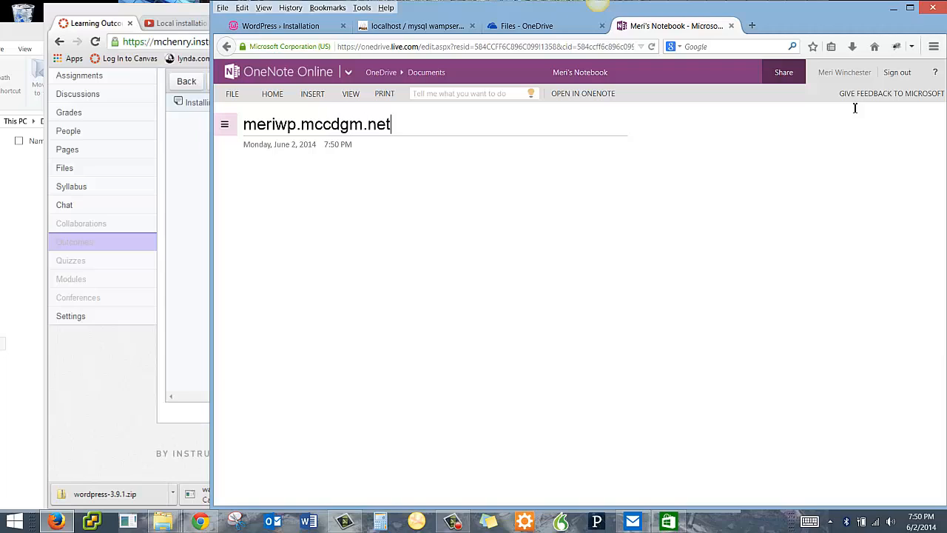
text(server inv)
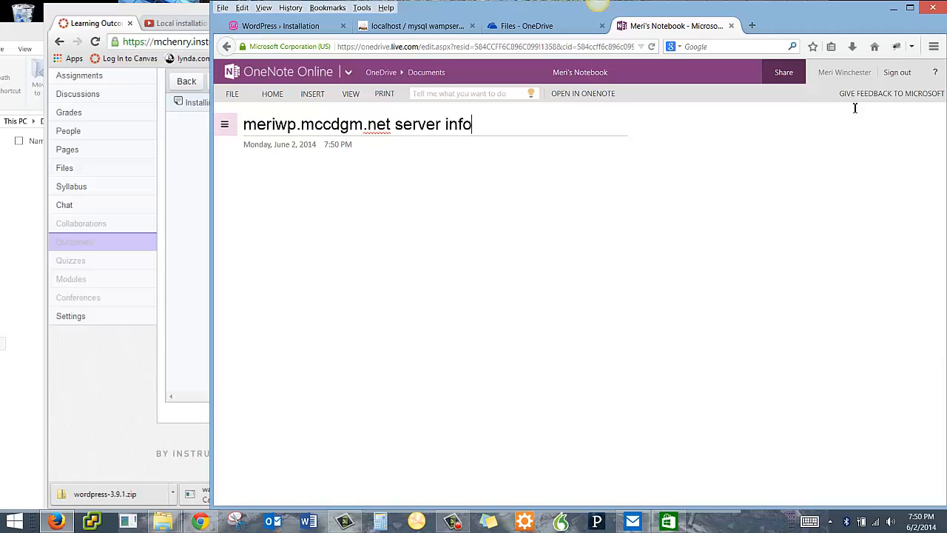
Place the cursor in the empty page body, briefly viewing the Insert options
click(338, 158)
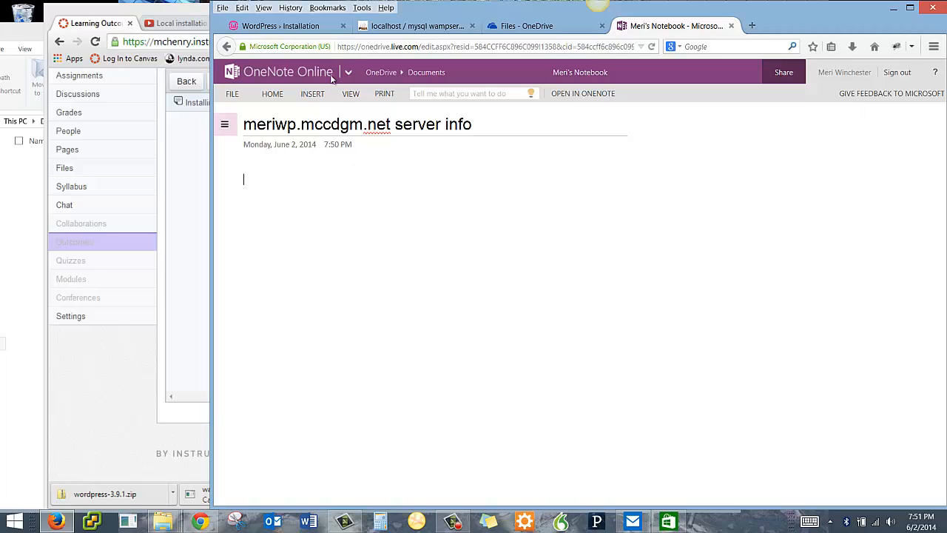
click(313, 94)
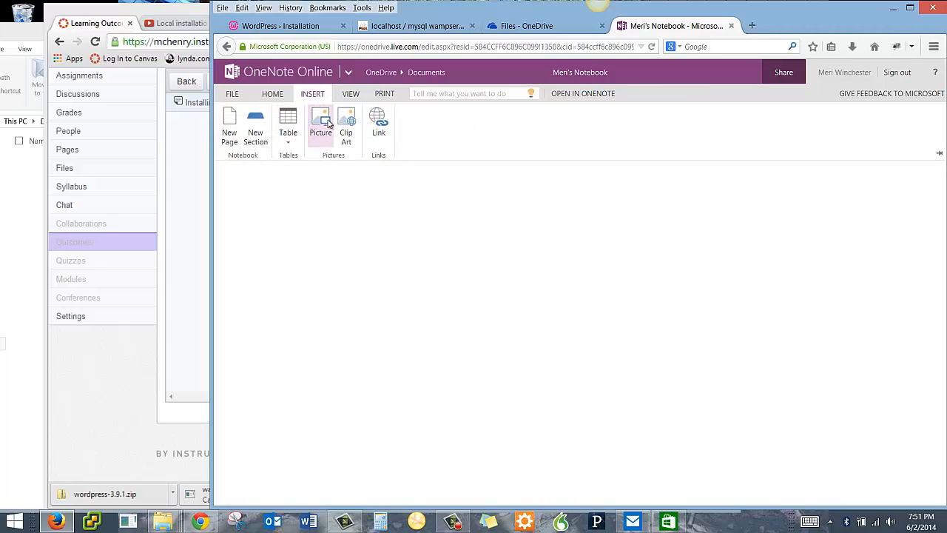
mouse_move(255, 126)
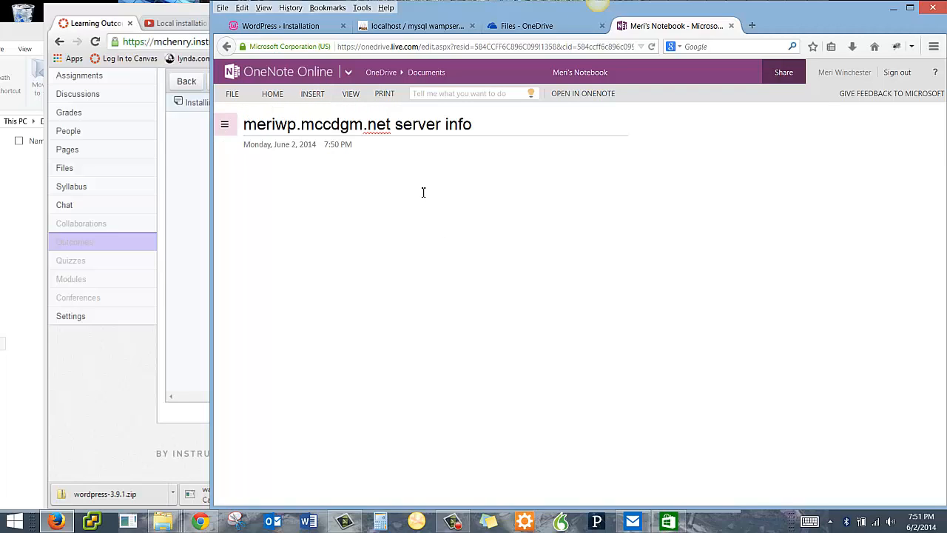
click(244, 179)
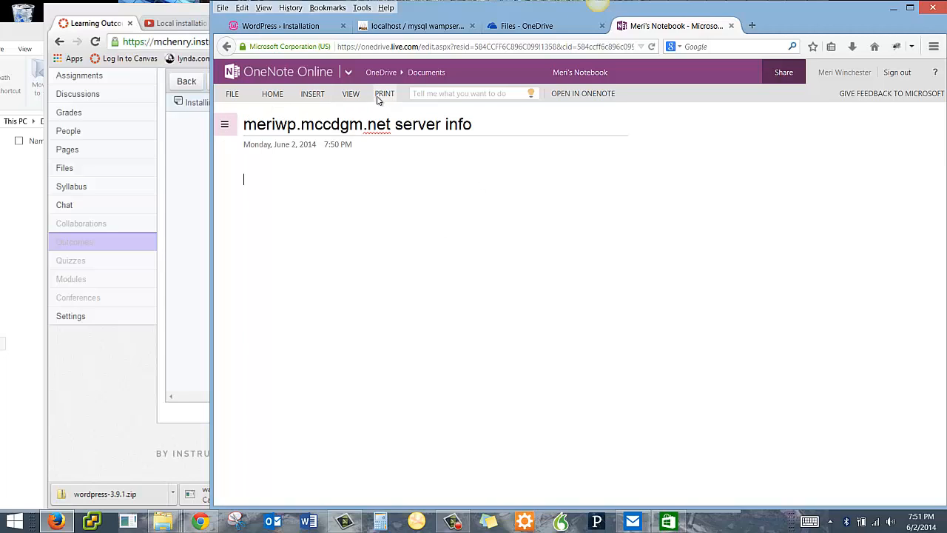
mouse_move(540, 37)
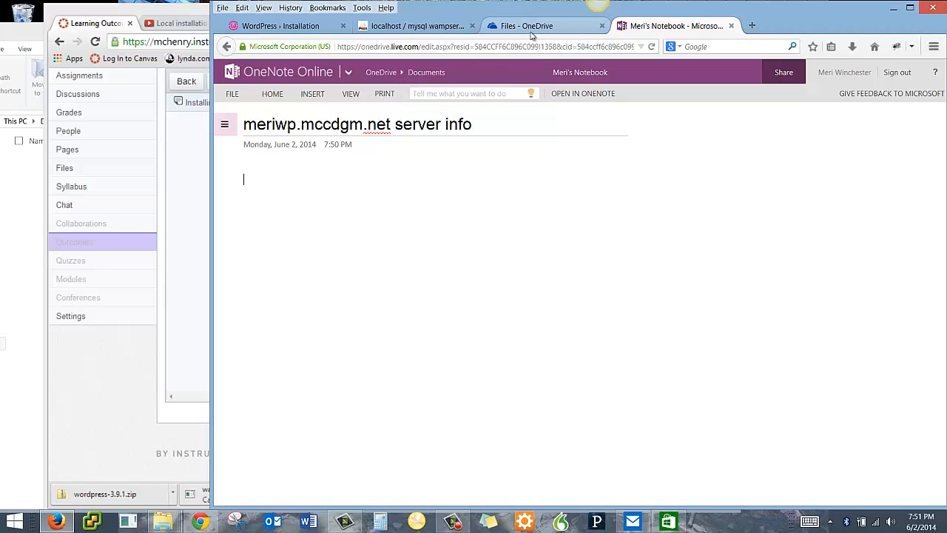
Open meriwp.mccdgm.net/practice2/ in a new tab and go to Site Admin's Users list
click(752, 25)
text(meriwp.mccdgm.net)
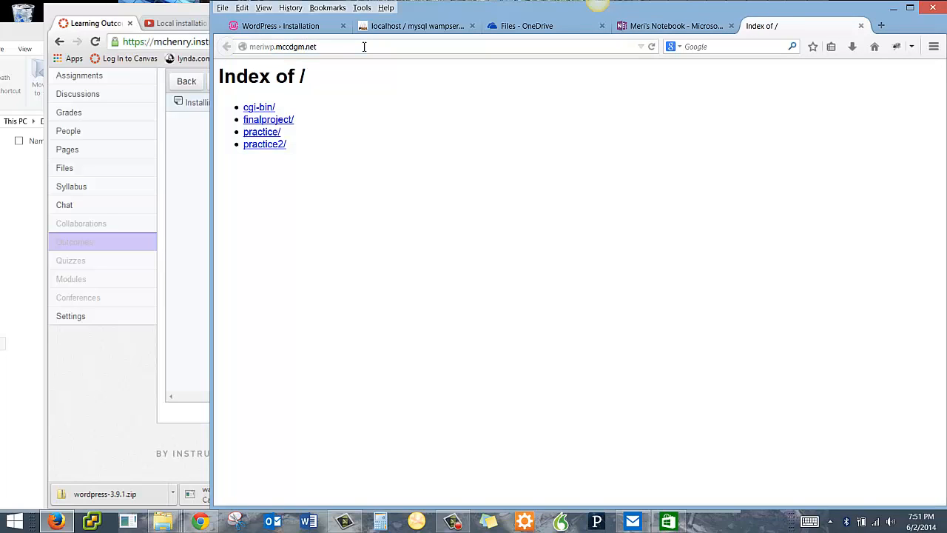
double_click(310, 47)
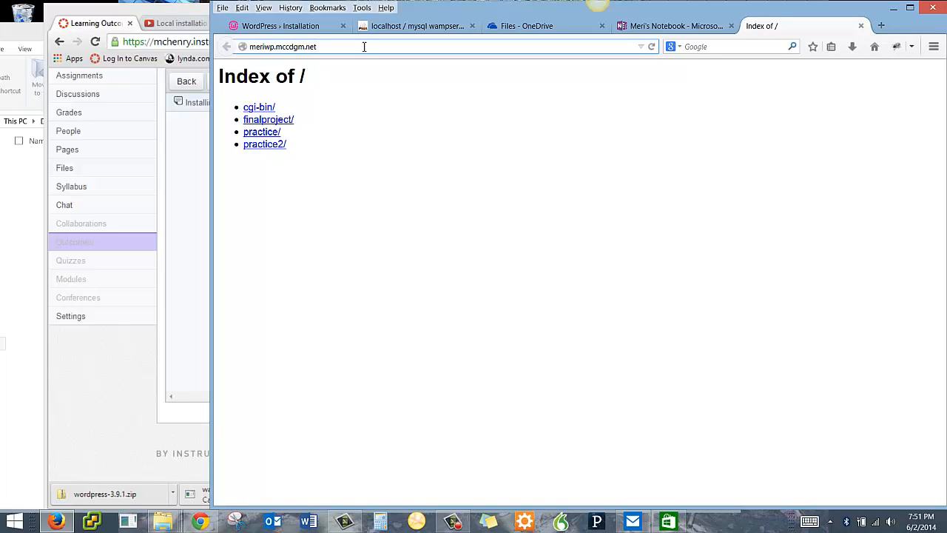
text(/practice2/)
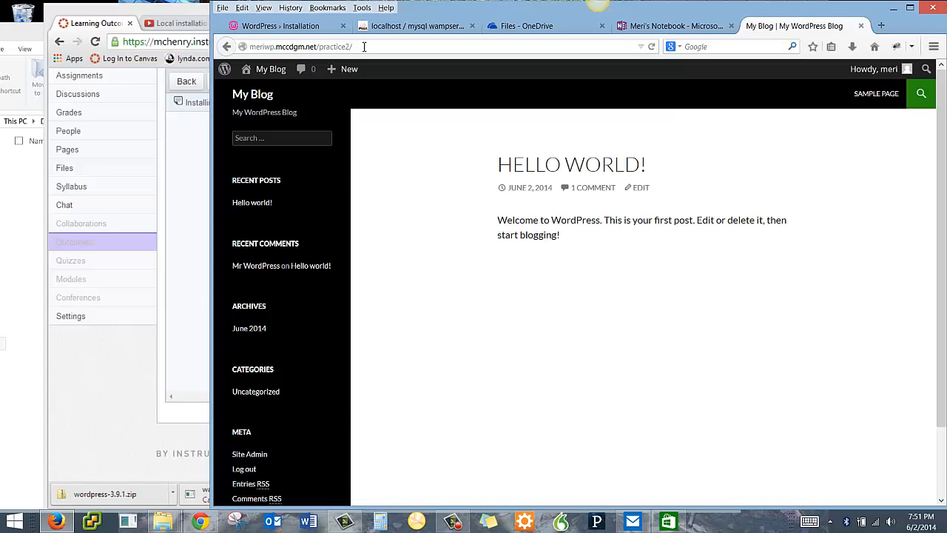
scroll(down, 3)
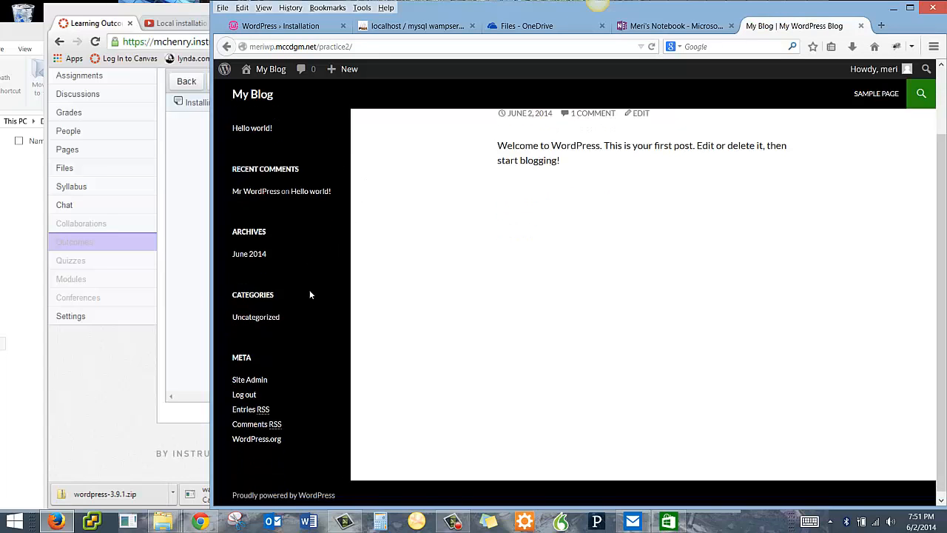
click(249, 380)
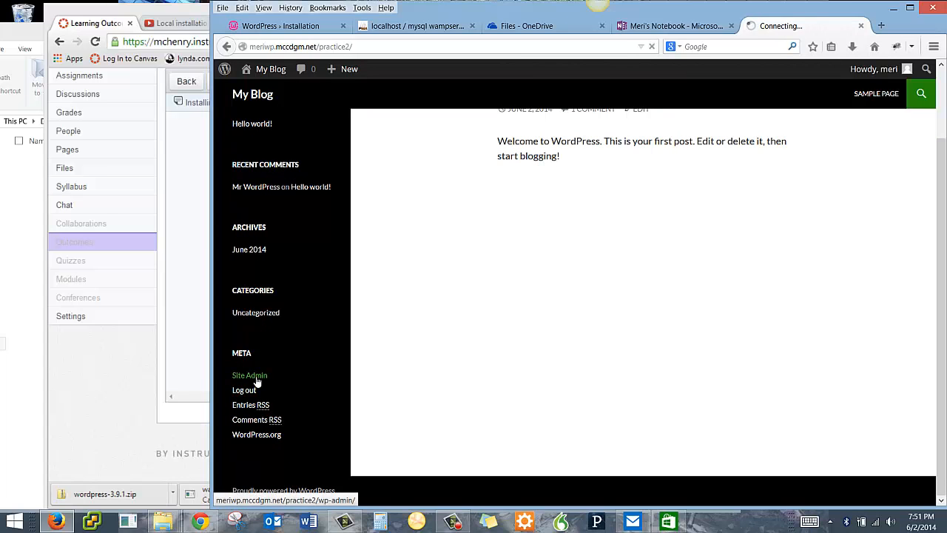
click(250, 375)
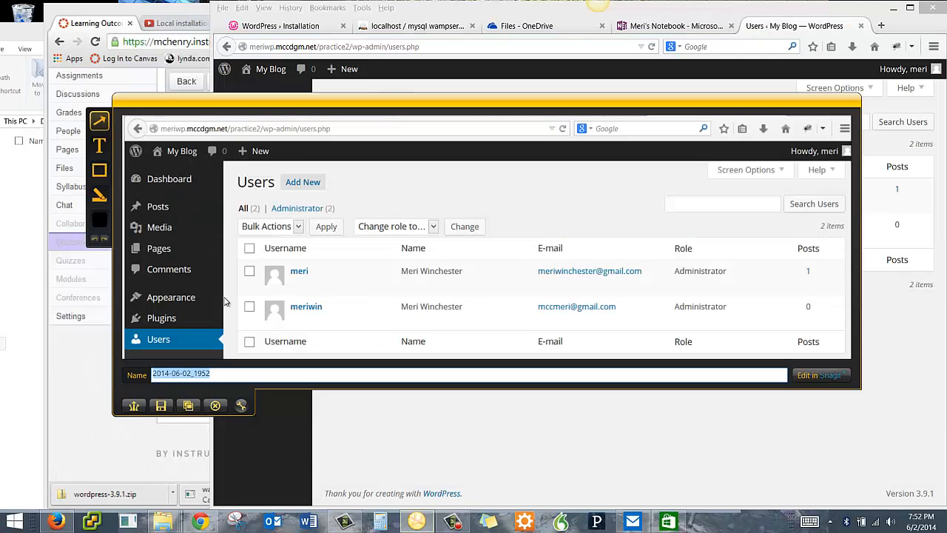
mouse_move(187, 405)
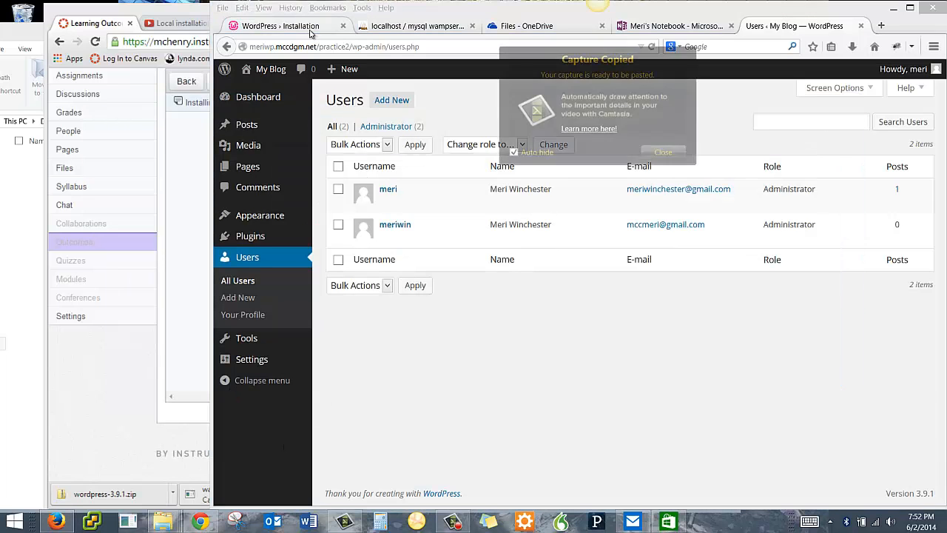
Paste the Users screenshot onto the server info page after dismissing the clipboard warning, and select it
click(526, 26)
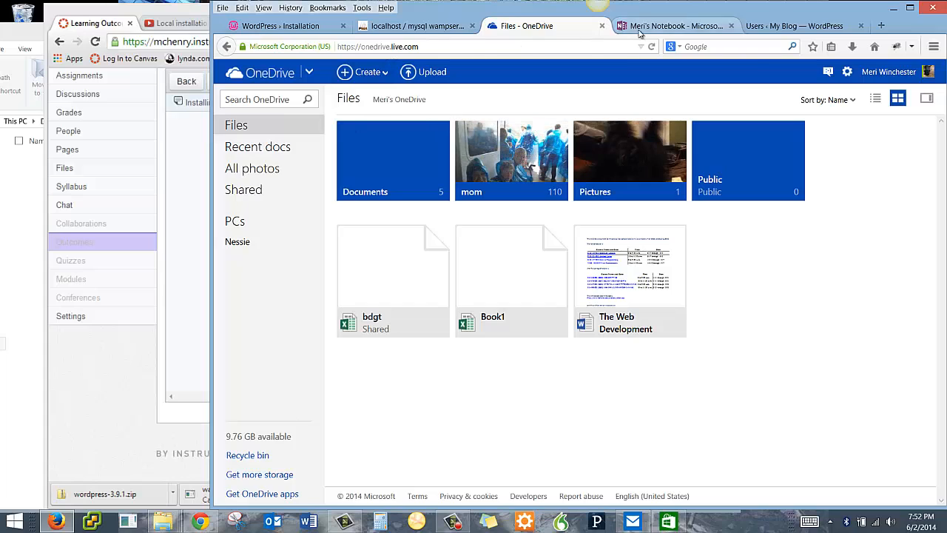
click(676, 26)
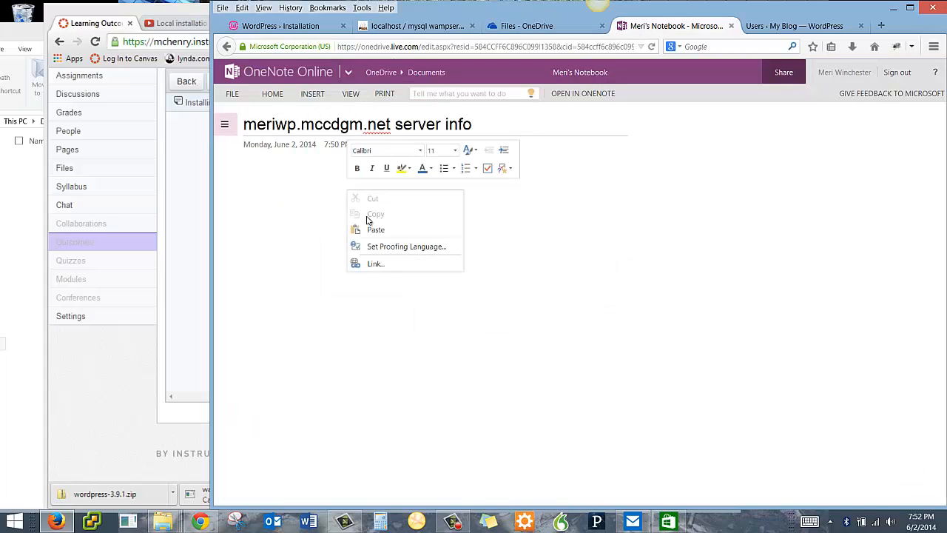
click(376, 229)
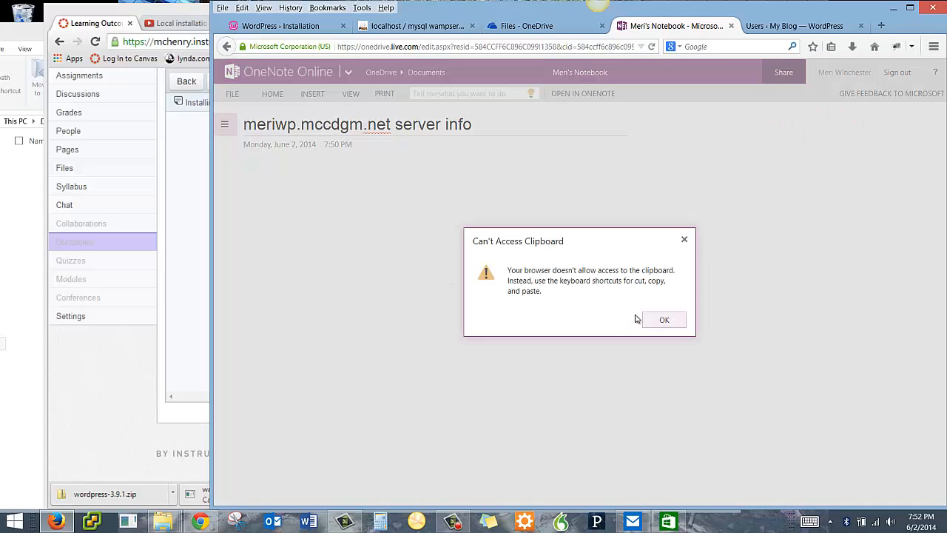
click(664, 319)
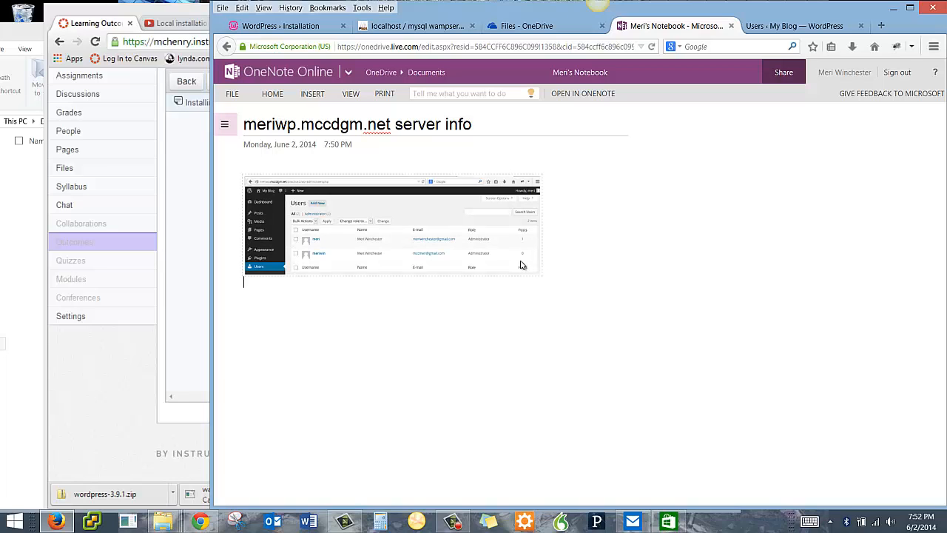
click(392, 226)
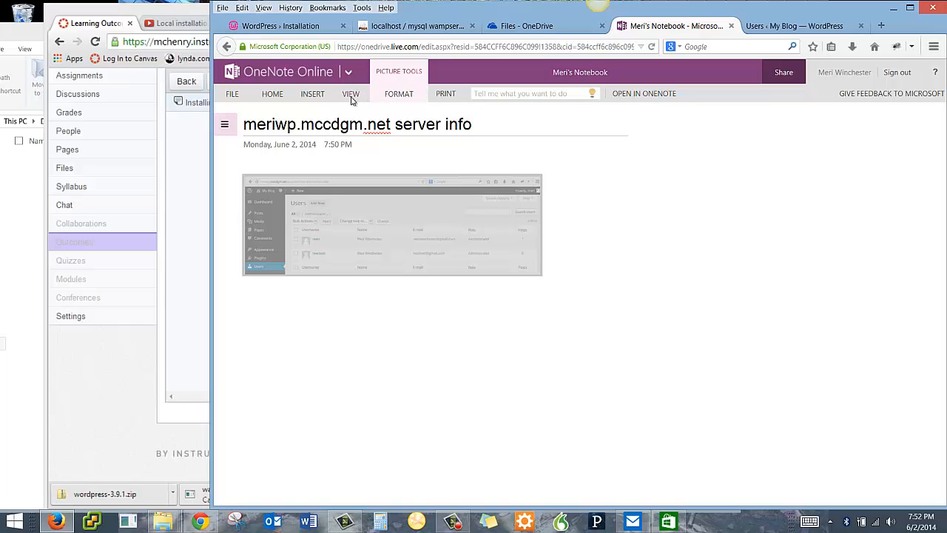
click(399, 94)
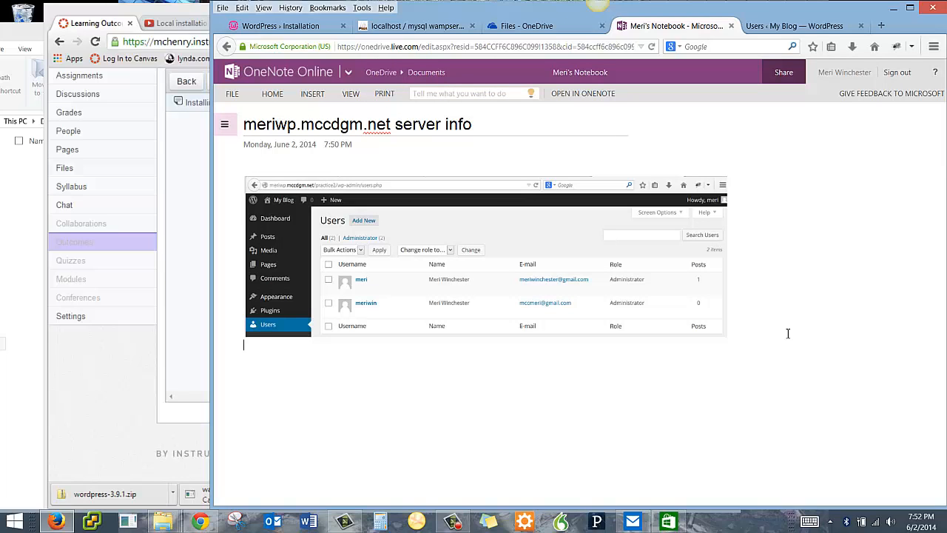
Type 'meri password:' and 'meriwin password:' lines beneath the screenshot
text(meri password:)
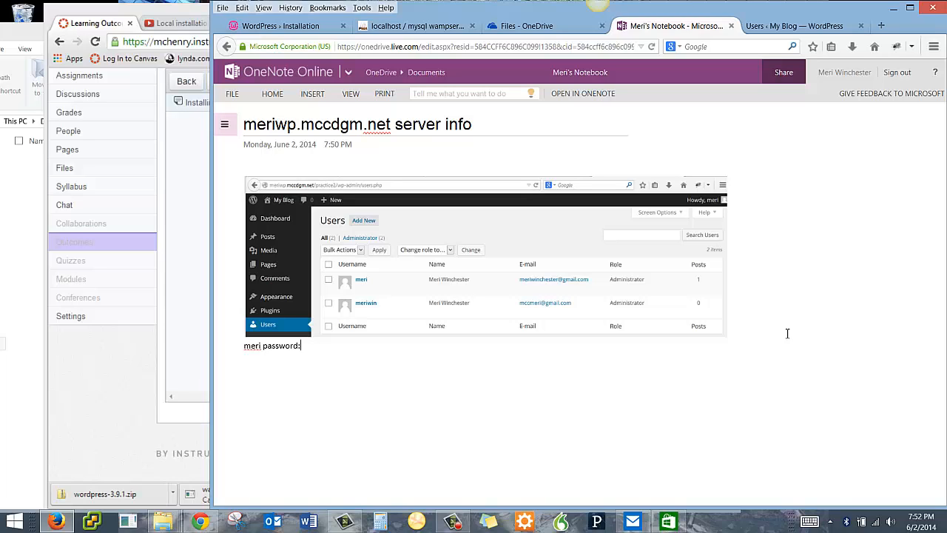
key(enter)
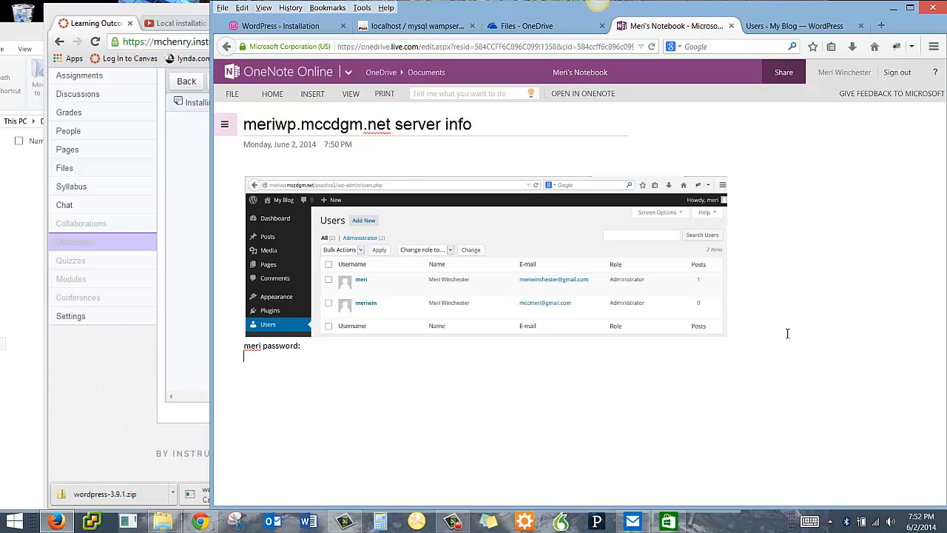
text(mer)
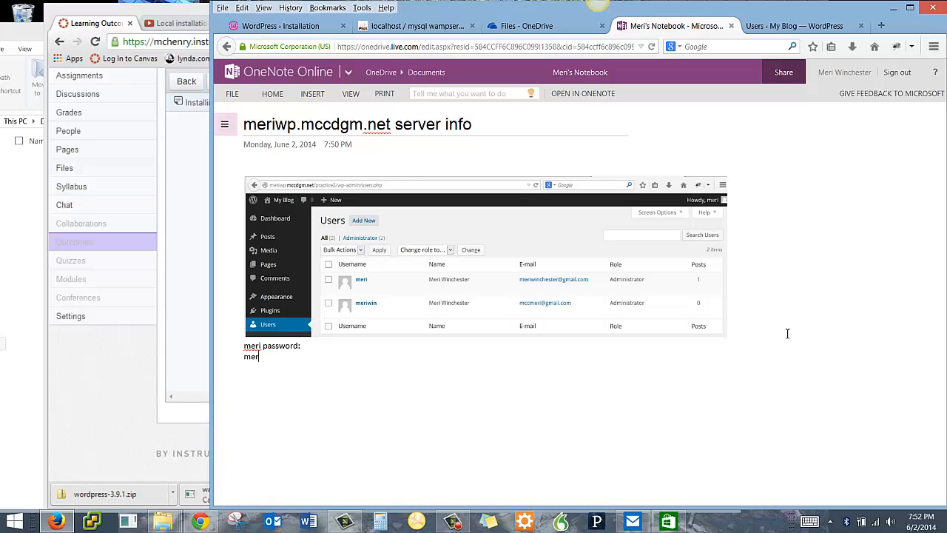
text(iwin p)
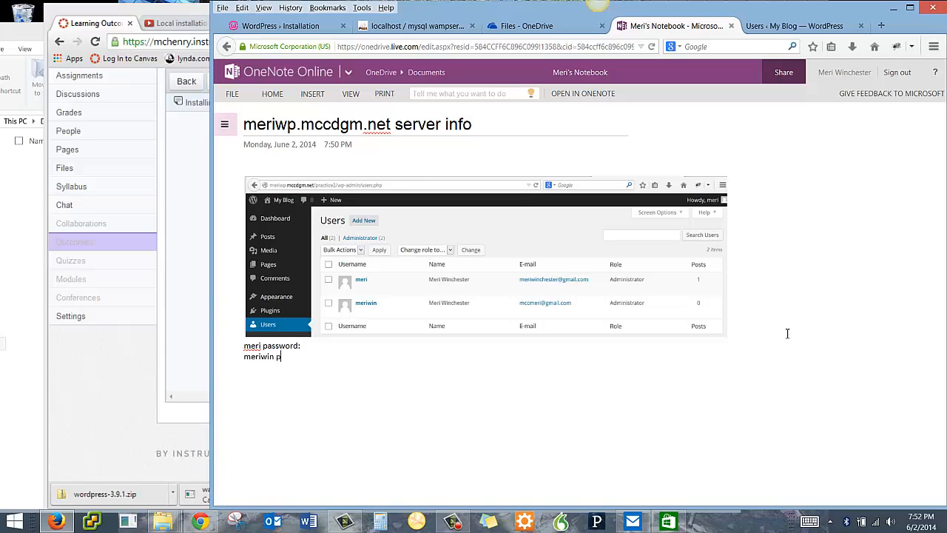
text(assword:)
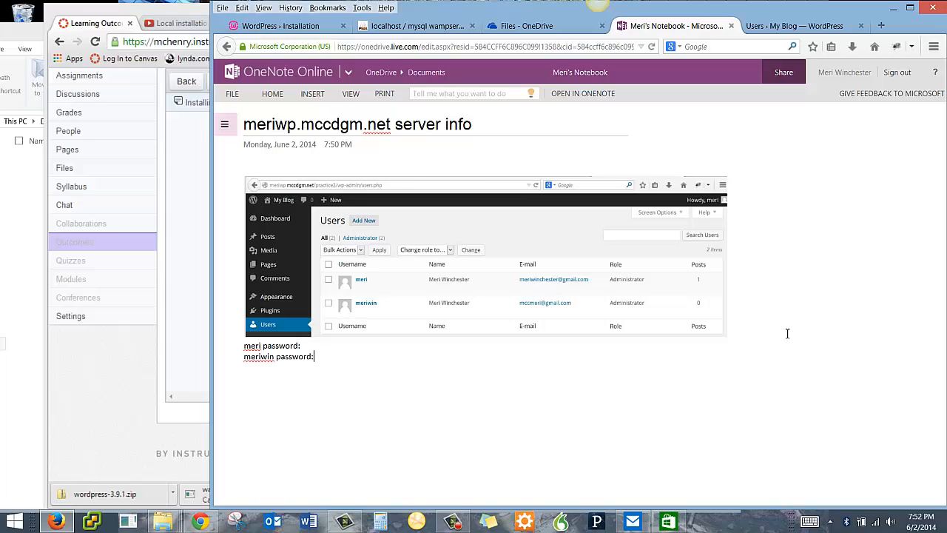
click(313, 356)
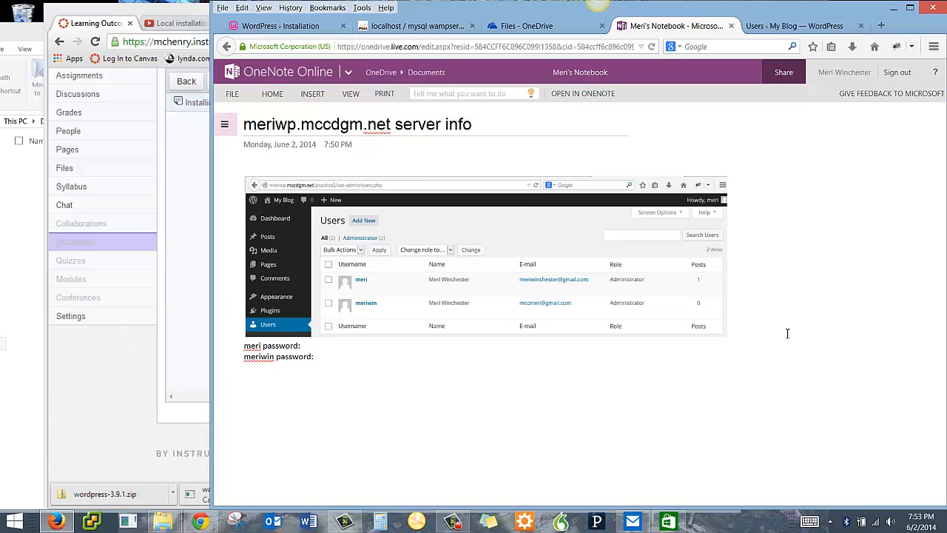
click(313, 356)
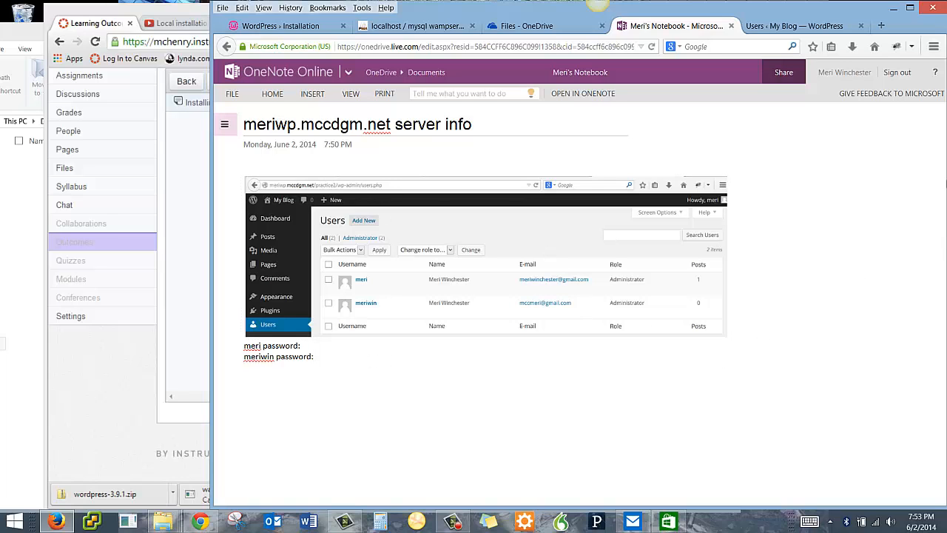
click(795, 26)
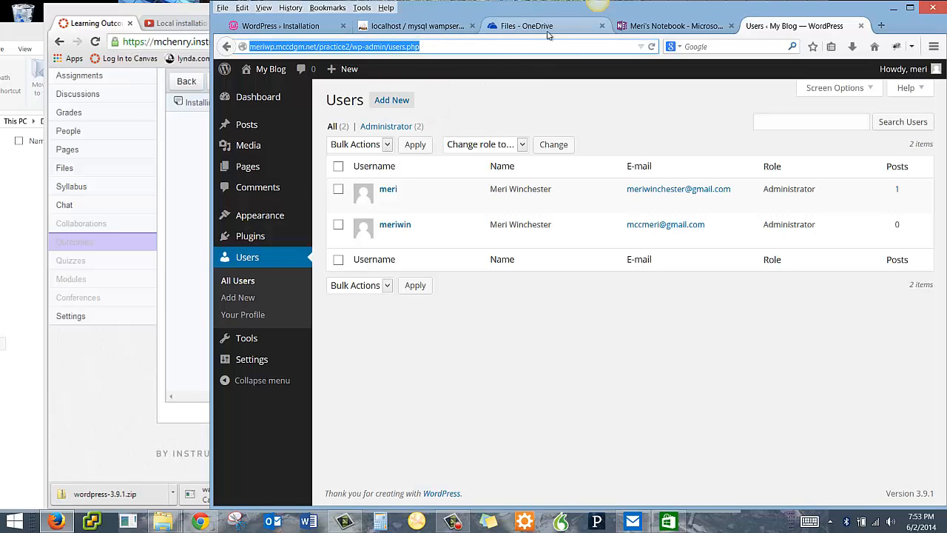
click(676, 26)
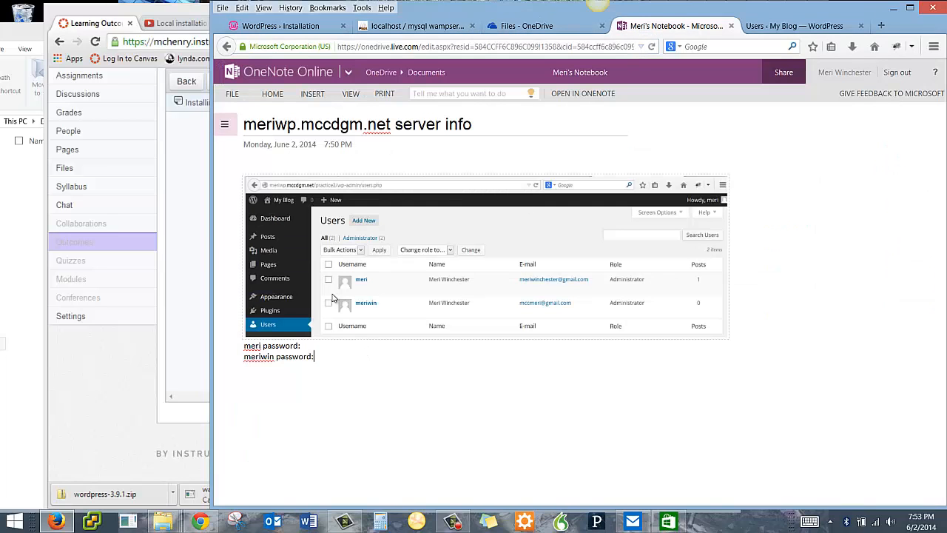
click(244, 390)
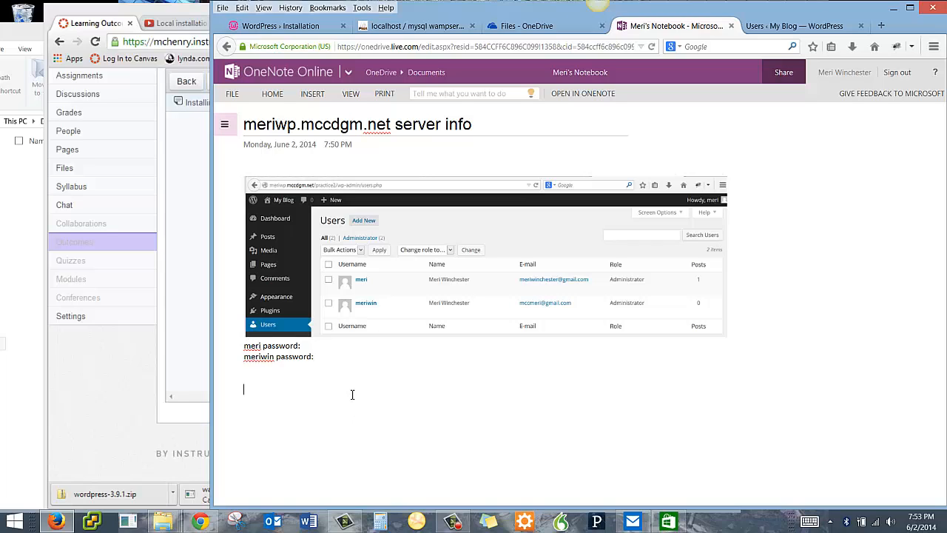
text(http://meriwp.mccdgm.net/practice2/wp-admin/users.php)
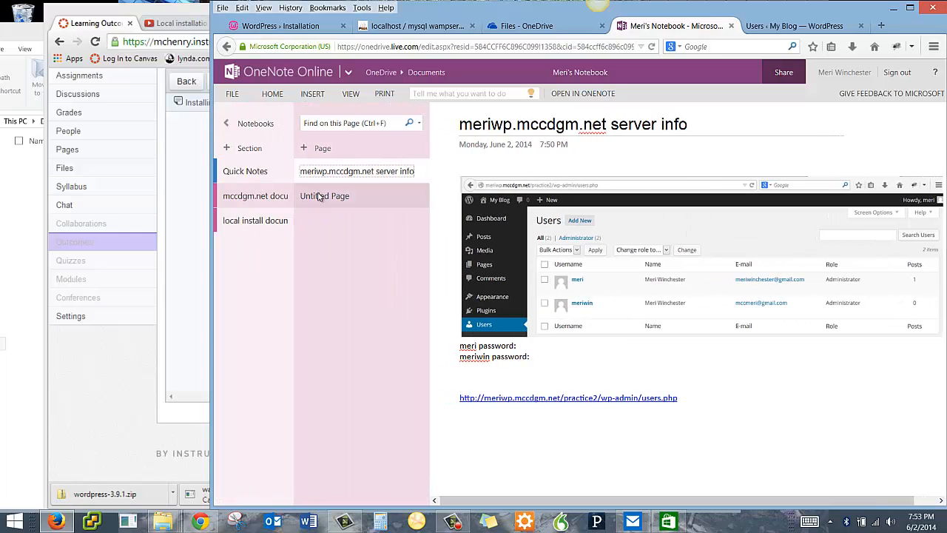
Open the new Untitled Page and start titling it 'Configuration settings'
click(324, 171)
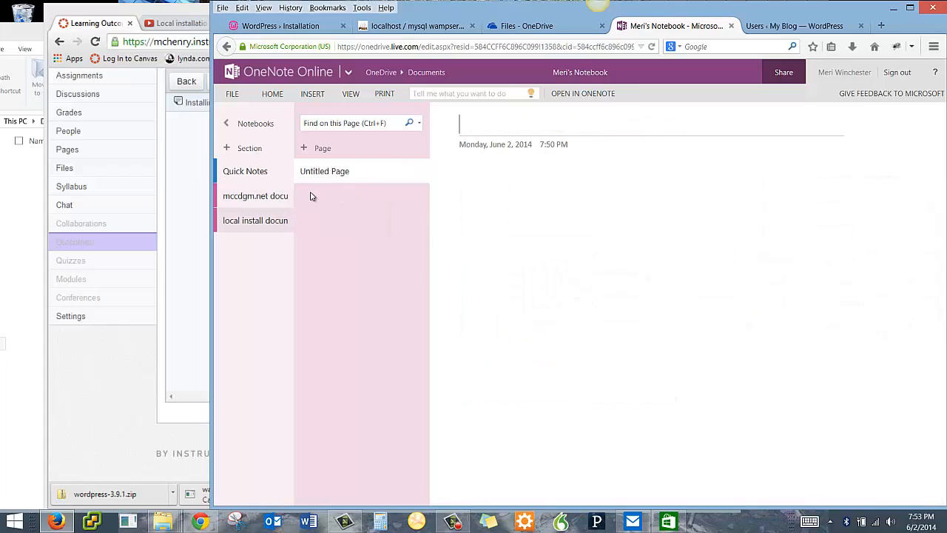
click(225, 124)
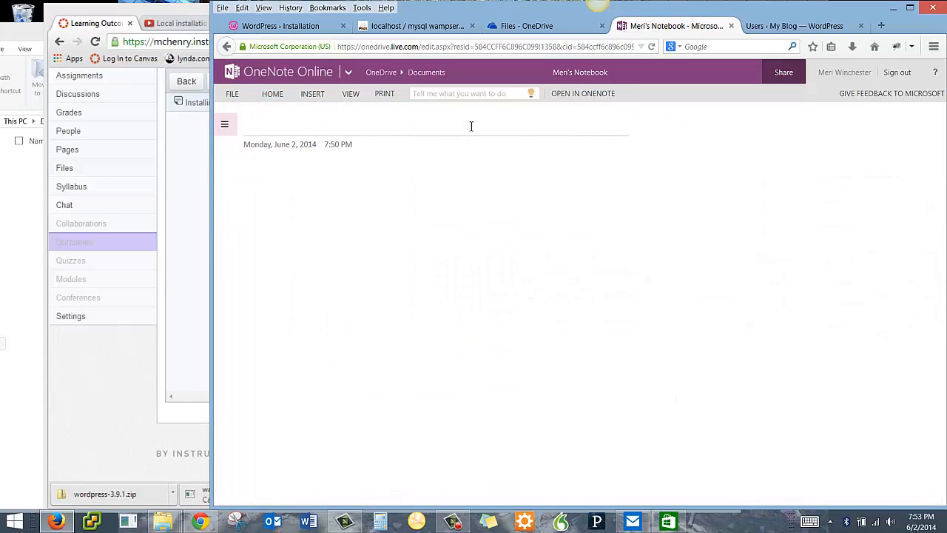
text(Configu)
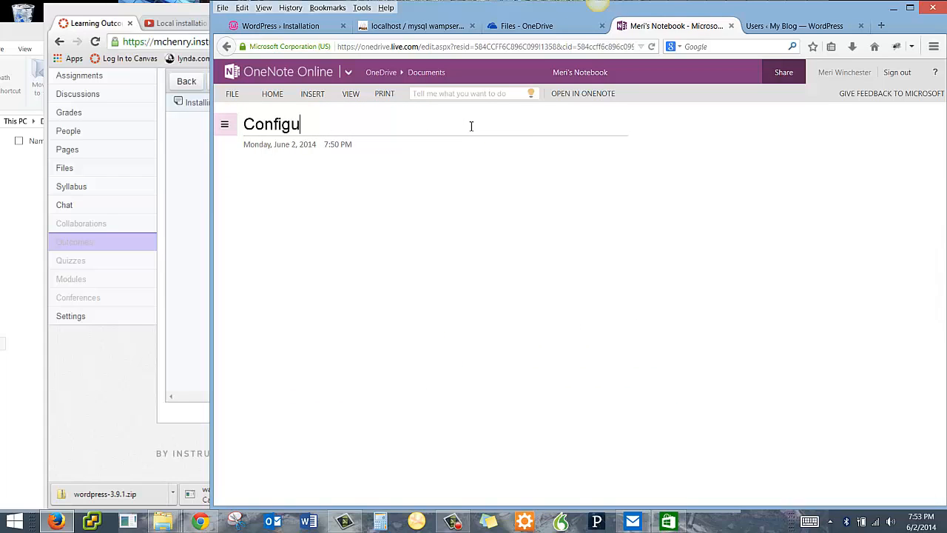
text(ration sett)
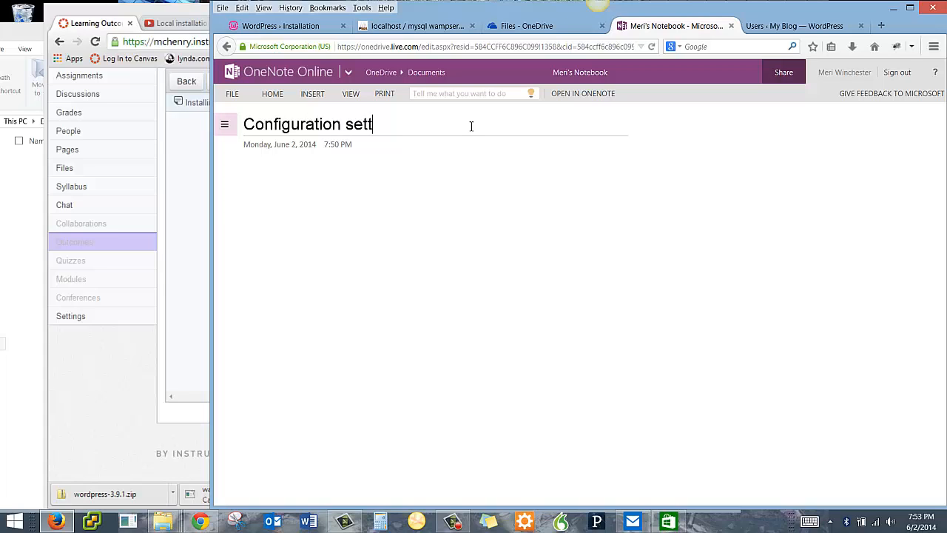
Finish the 'Configuration settings' title and go from WordPress's Success page to login
text(ings)
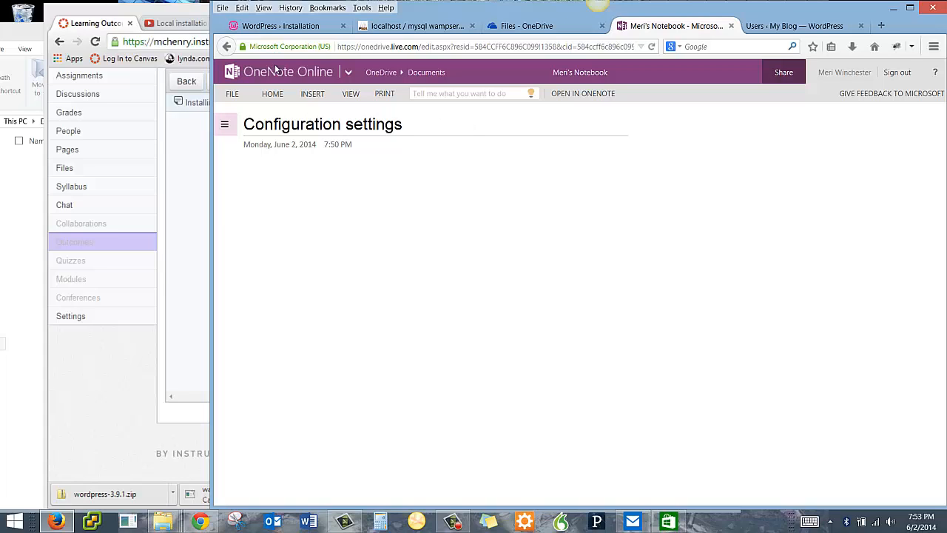
click(414, 26)
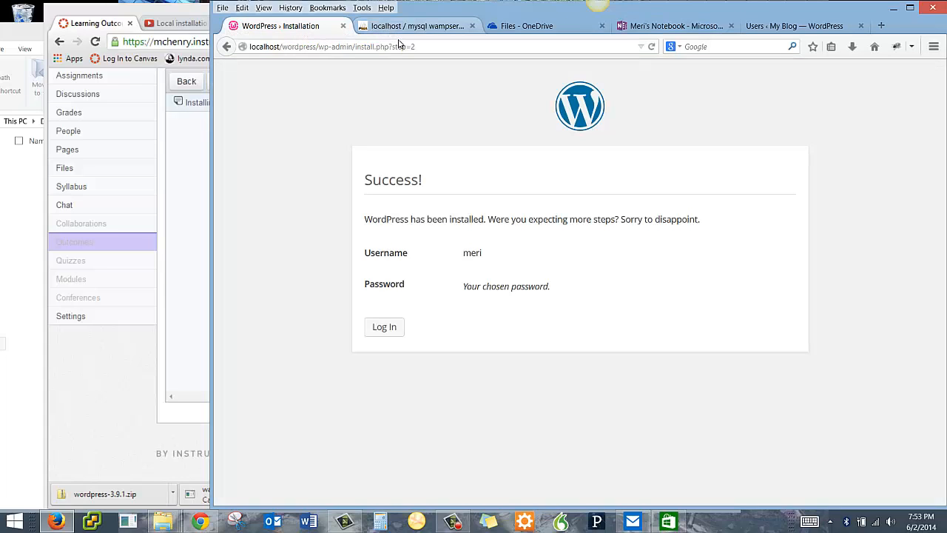
click(384, 326)
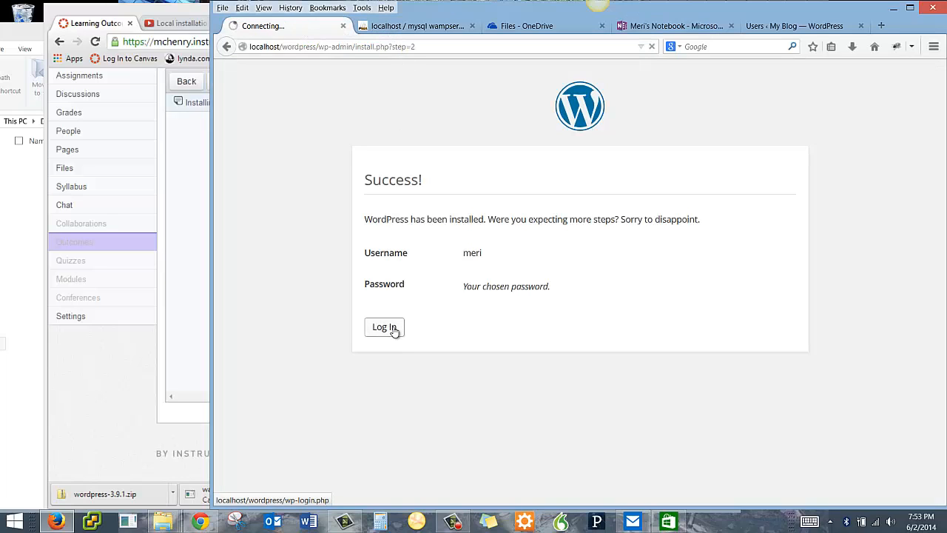
Enter username meri, tick Remember Me, and capture the login screen
click(383, 327)
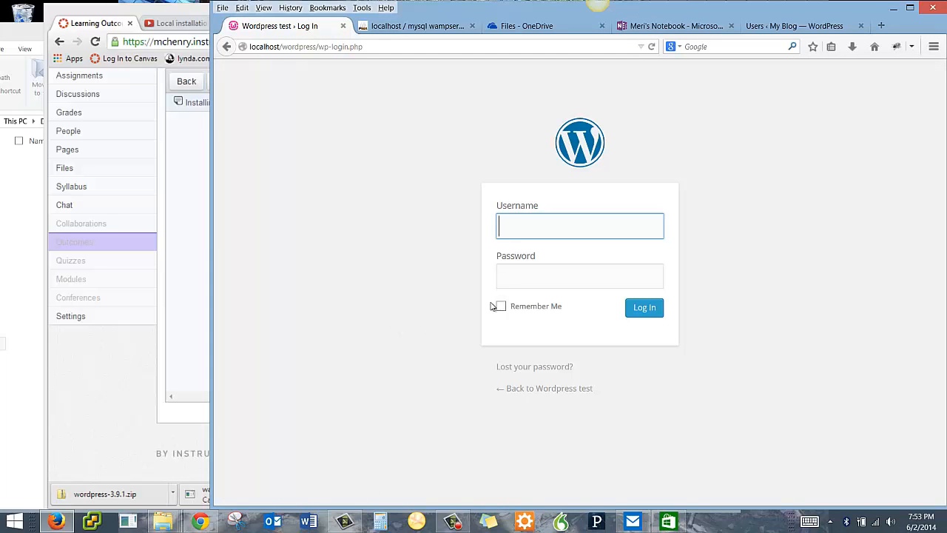
text(meri)
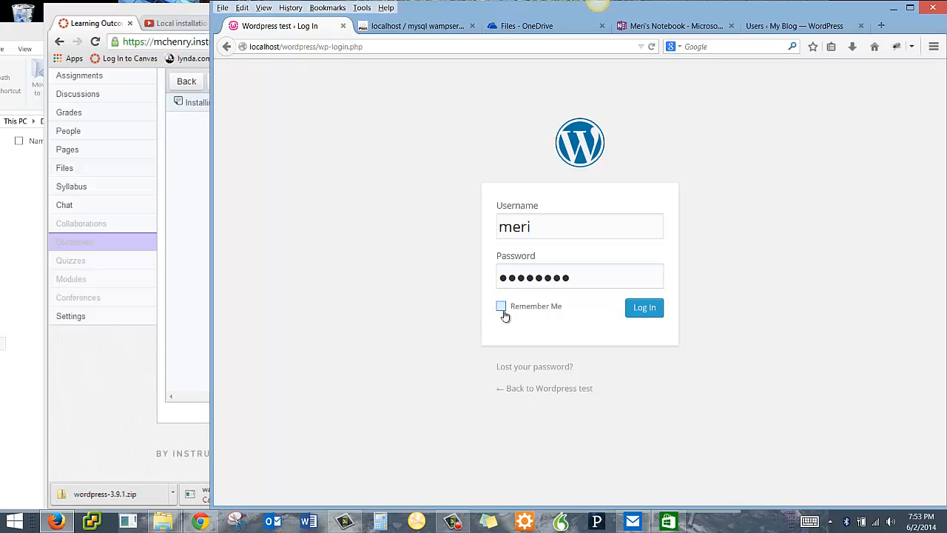
click(501, 305)
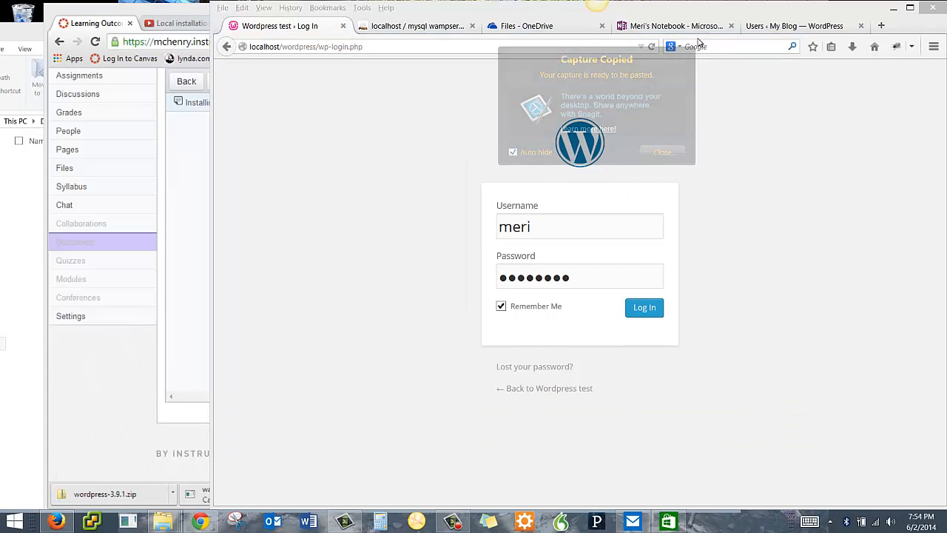
click(674, 26)
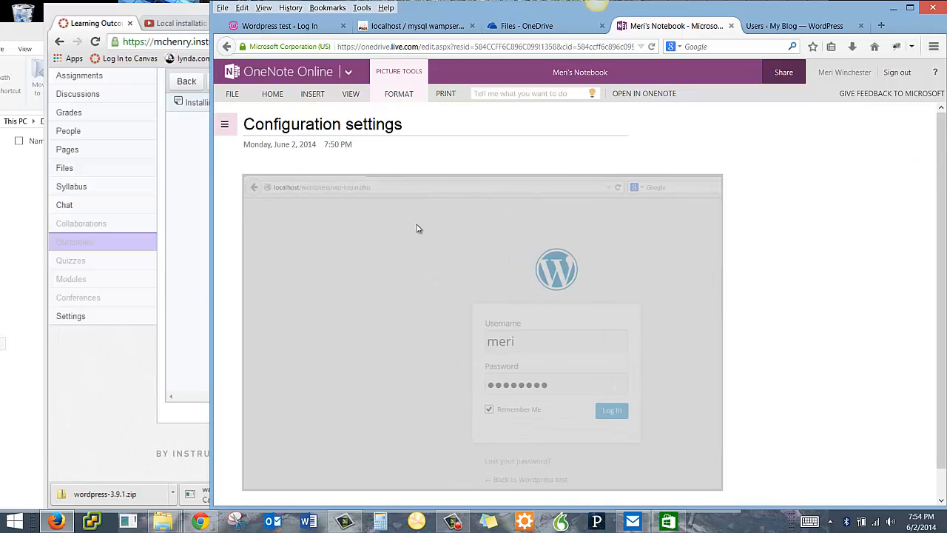
mouse_move(358, 228)
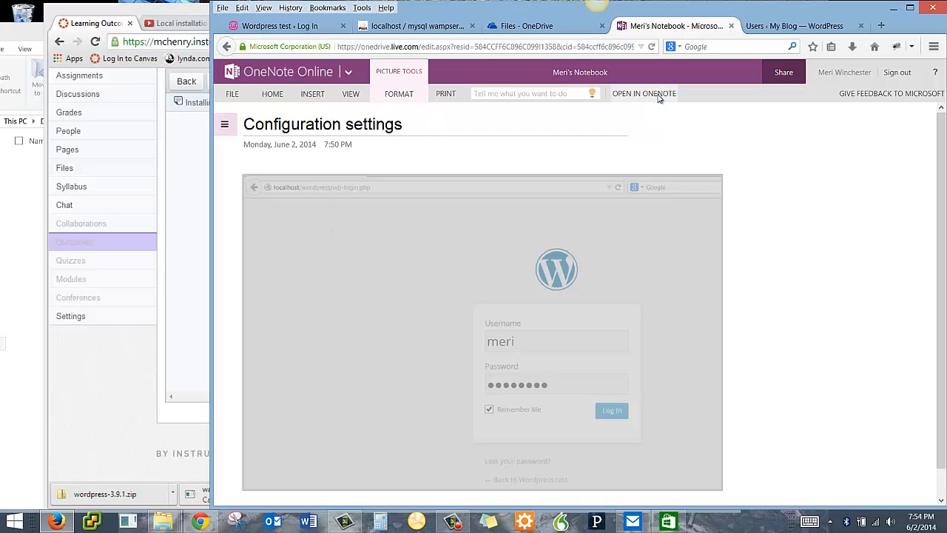
Cancel the Open in OneNote desktop-app prompt and return to the Configuration settings page
click(644, 93)
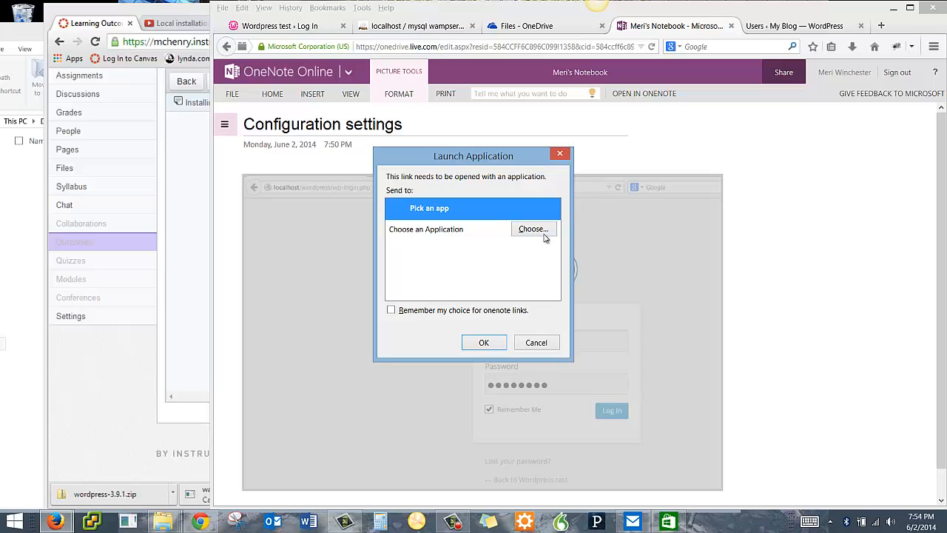
click(532, 228)
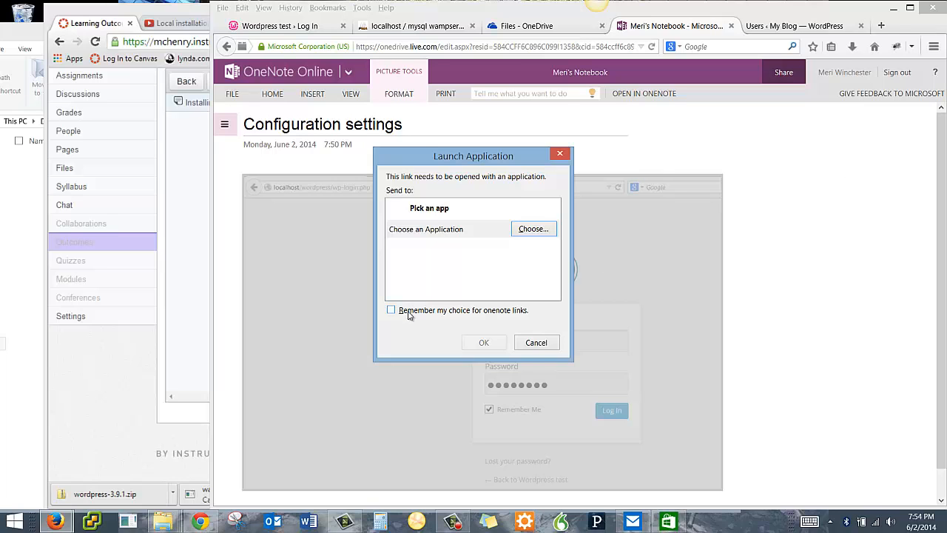
click(536, 342)
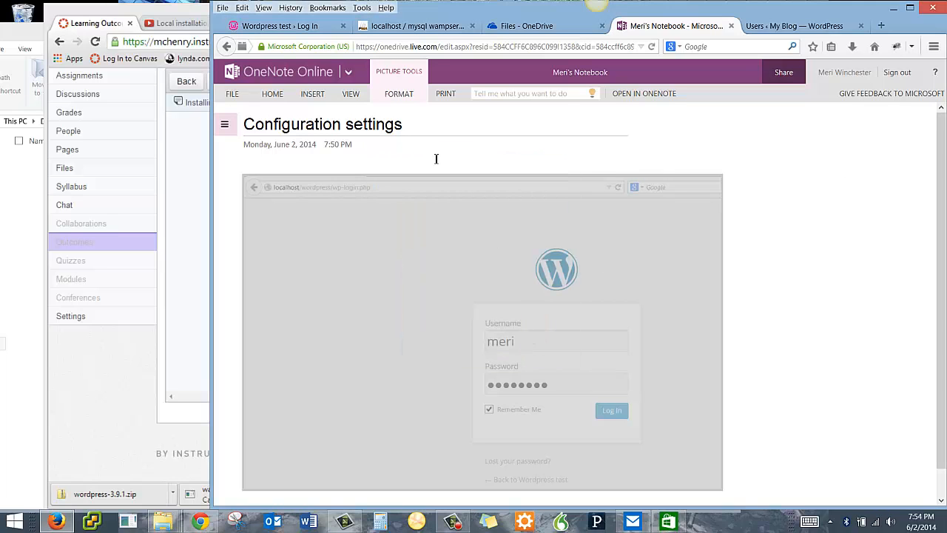
click(312, 93)
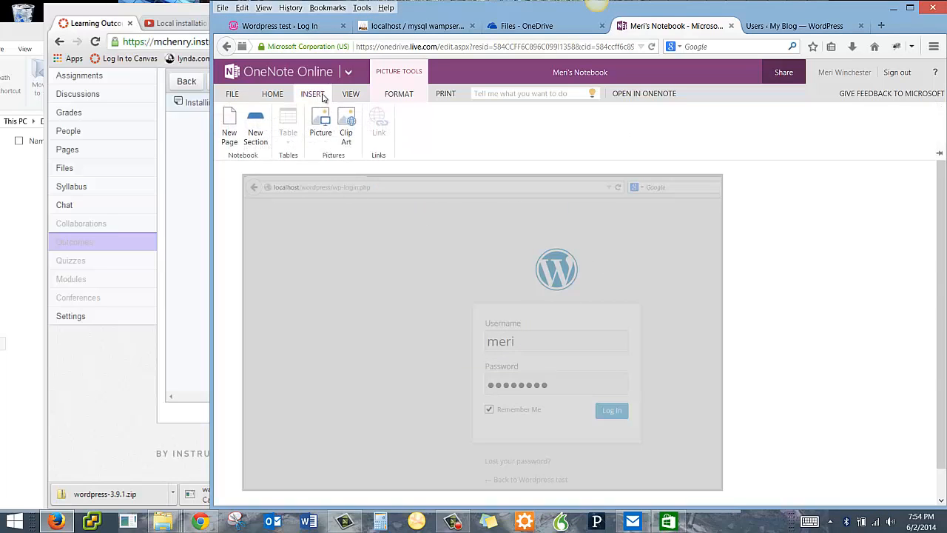
click(350, 93)
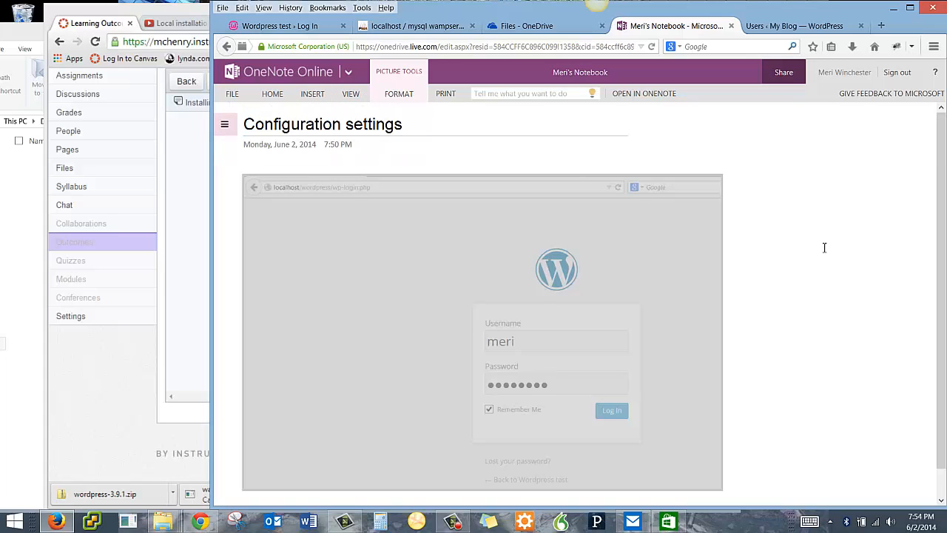
scroll(down, 3)
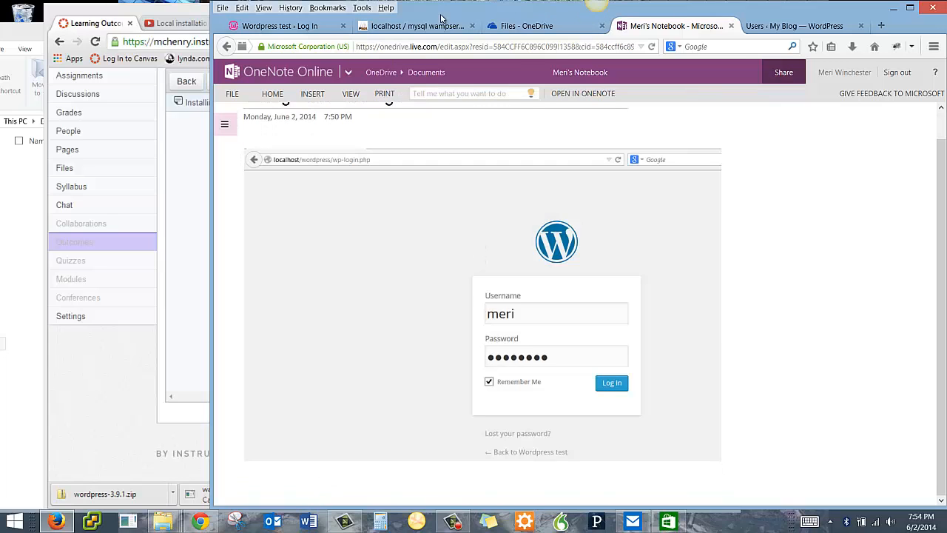
click(281, 26)
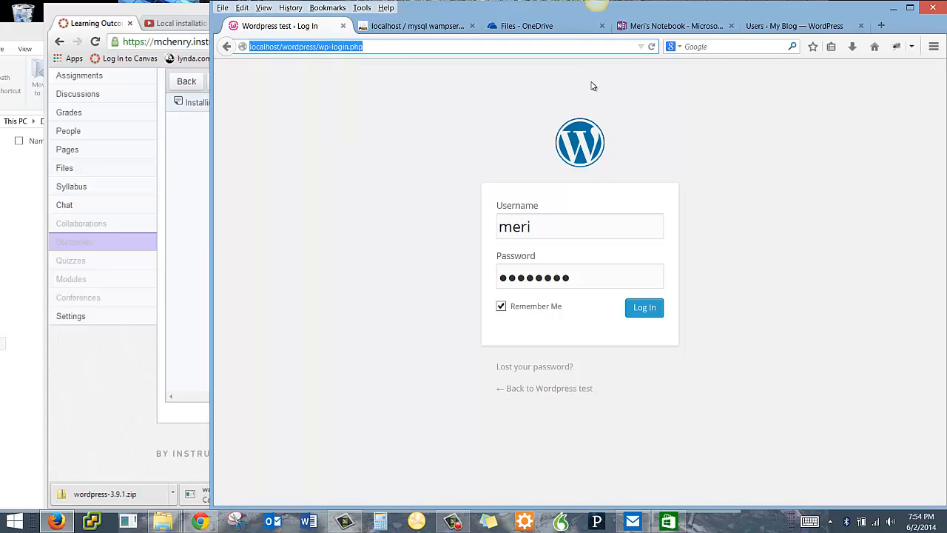
click(675, 26)
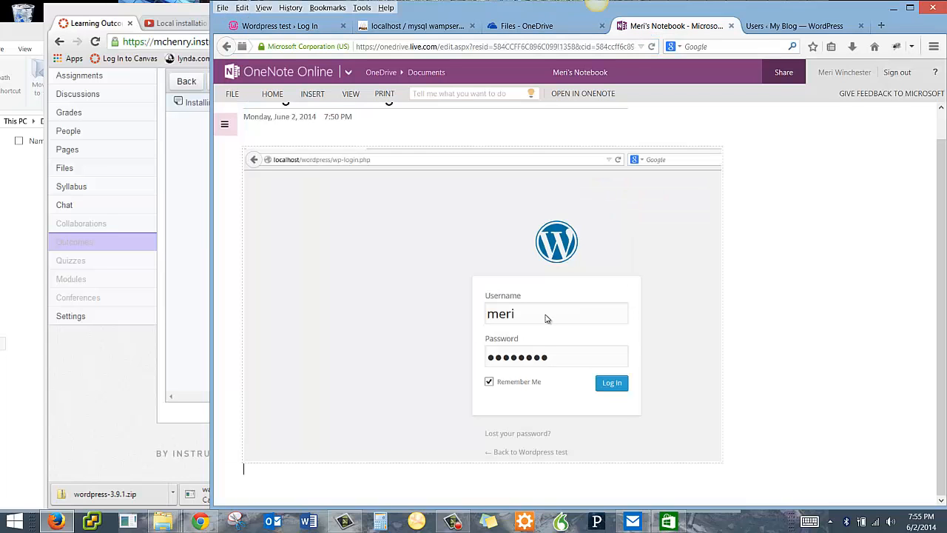
mouse_move(396, 482)
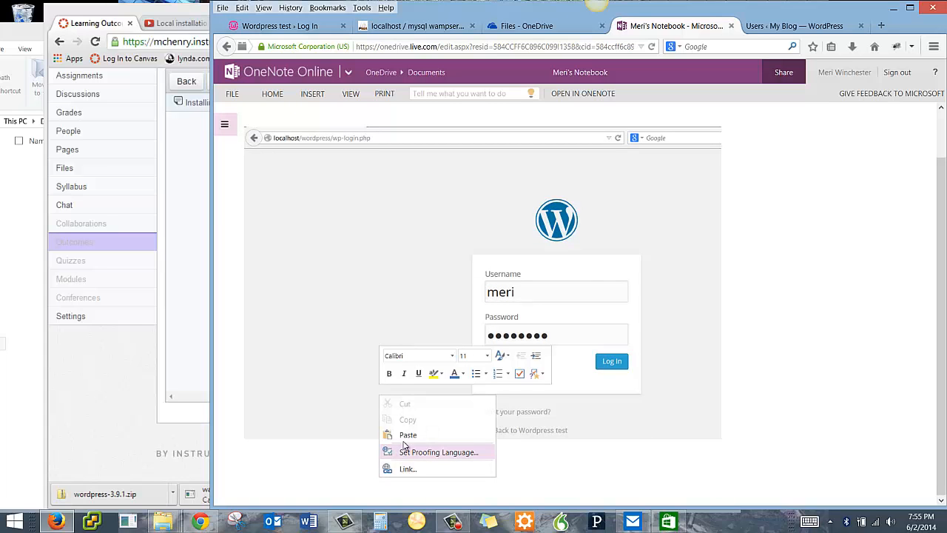
click(407, 435)
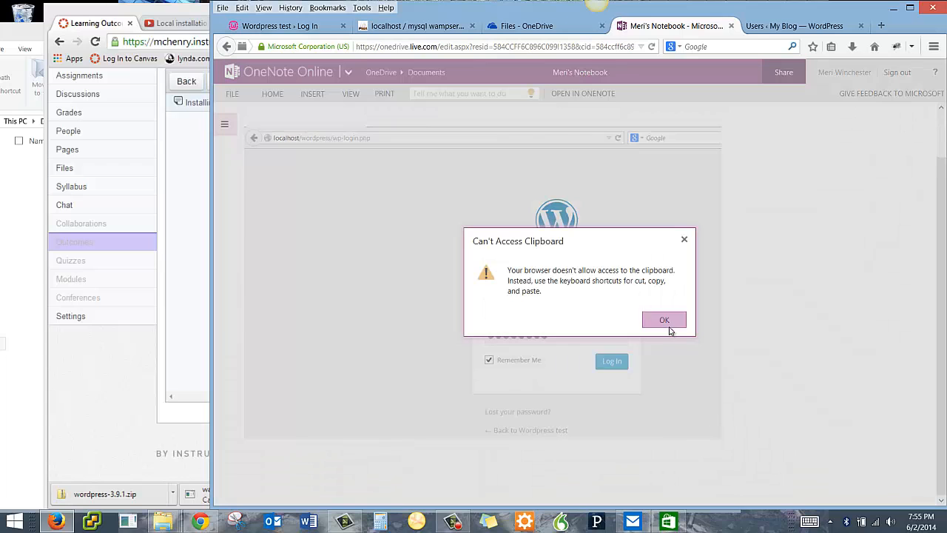
click(664, 319)
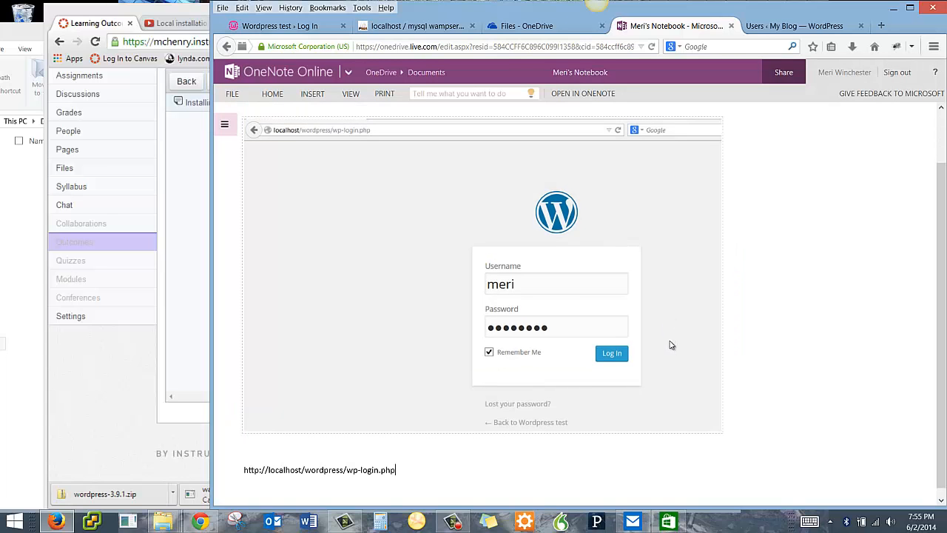
scroll(down, 3)
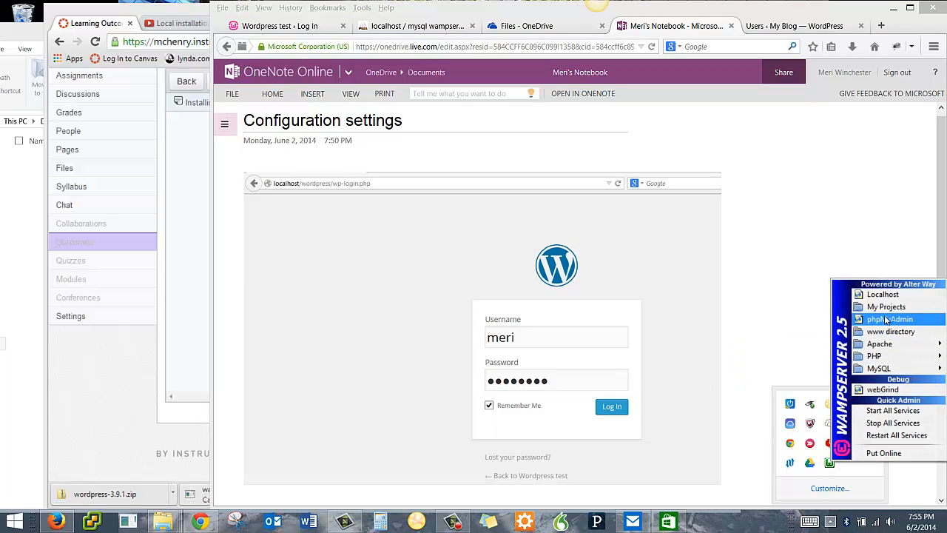
mouse_move(874, 356)
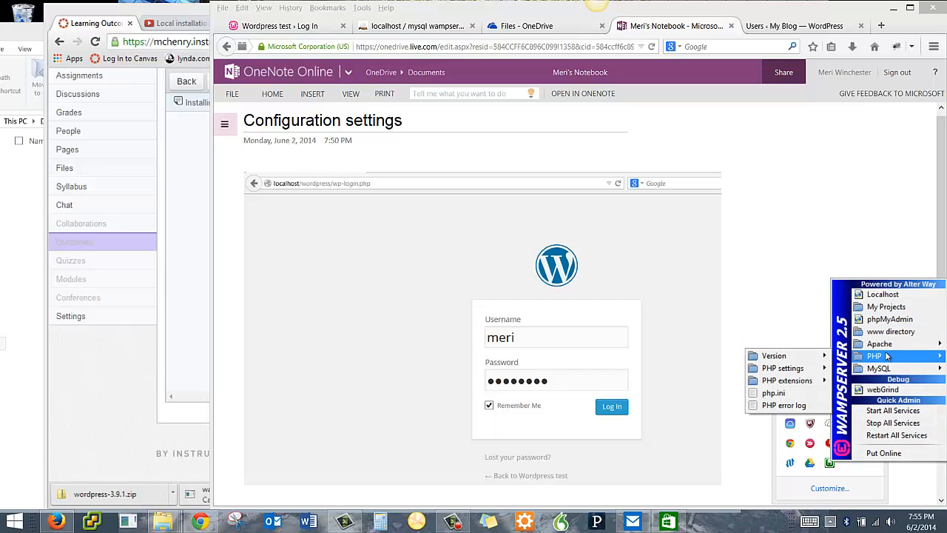
Launch phpMyAdmin from the WampServer tray menu
click(890, 318)
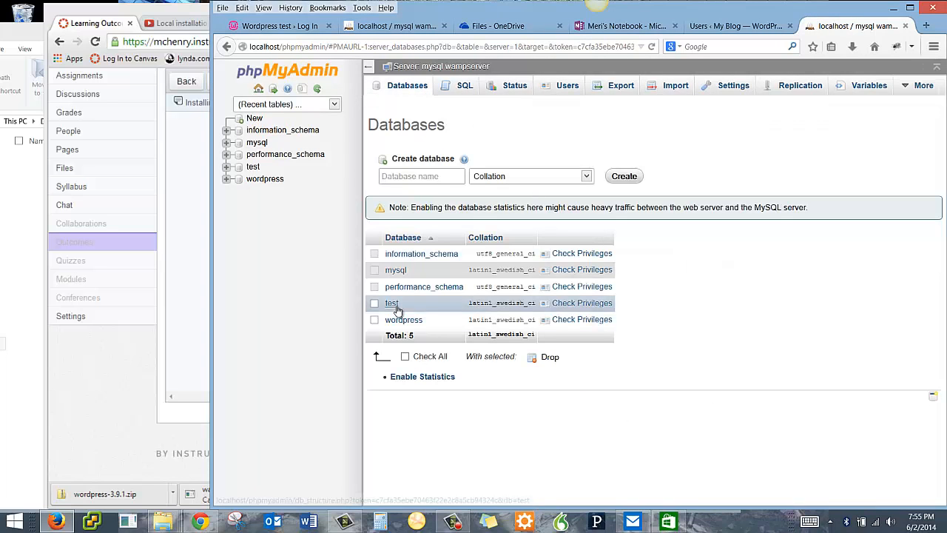
Open the wordpress database from phpMyAdmin's Databases list, then switch back to OneNote
click(391, 302)
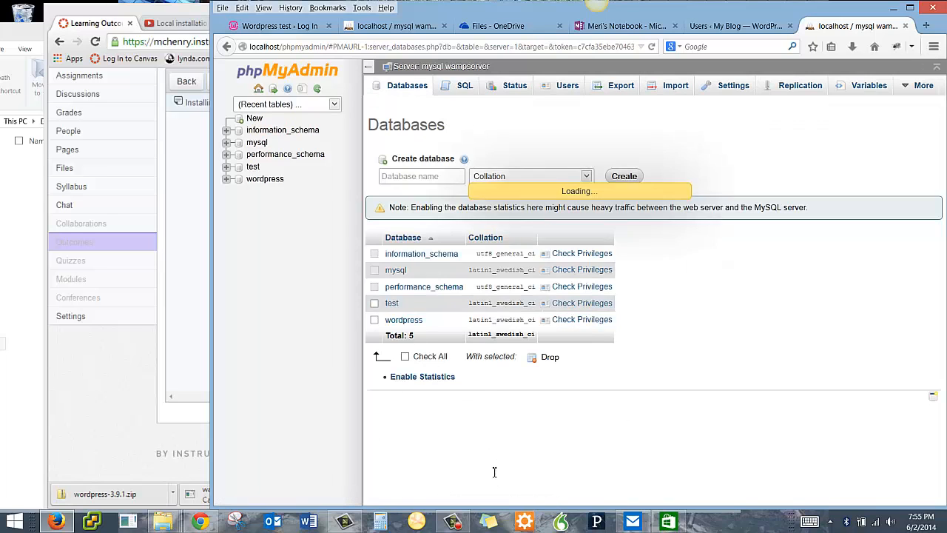
click(403, 320)
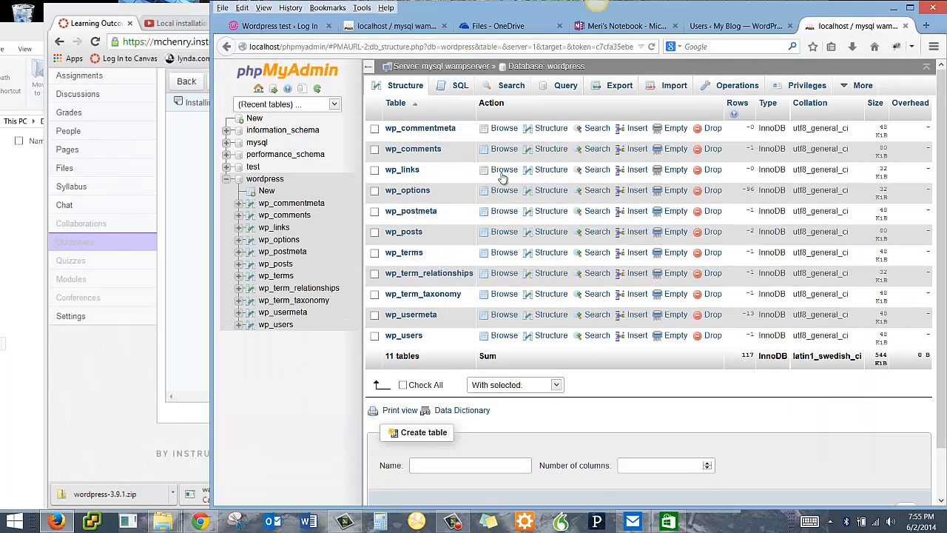
click(625, 26)
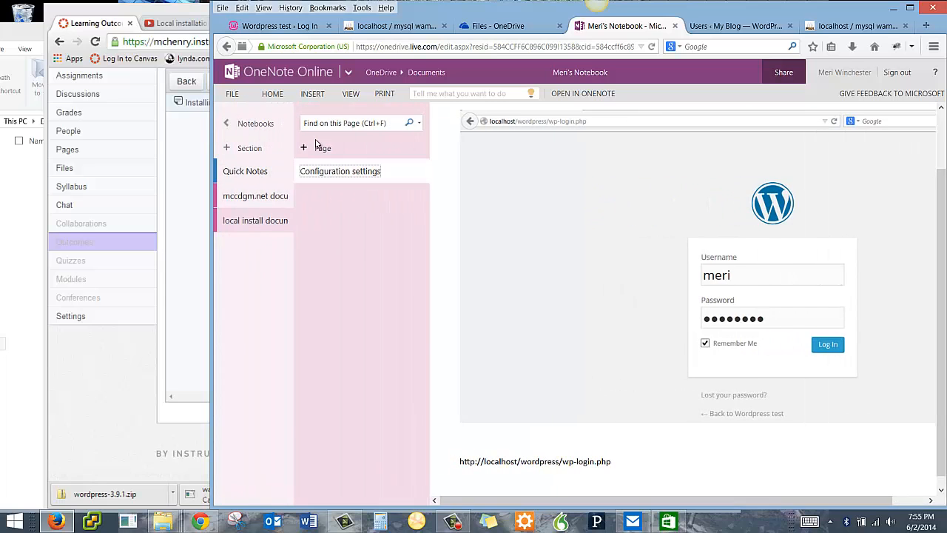
Create a new Quick Notes page titled 'Database Structure'
click(303, 148)
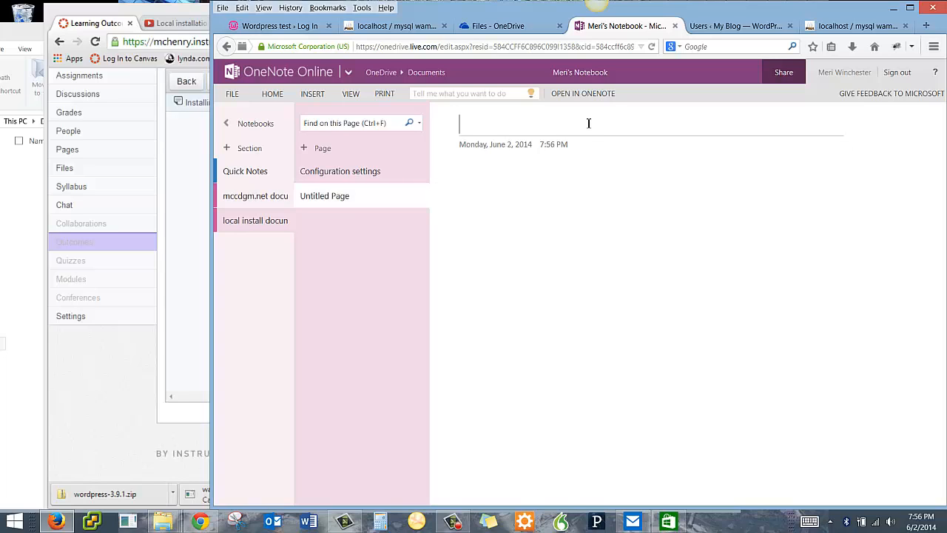
text(DAta)
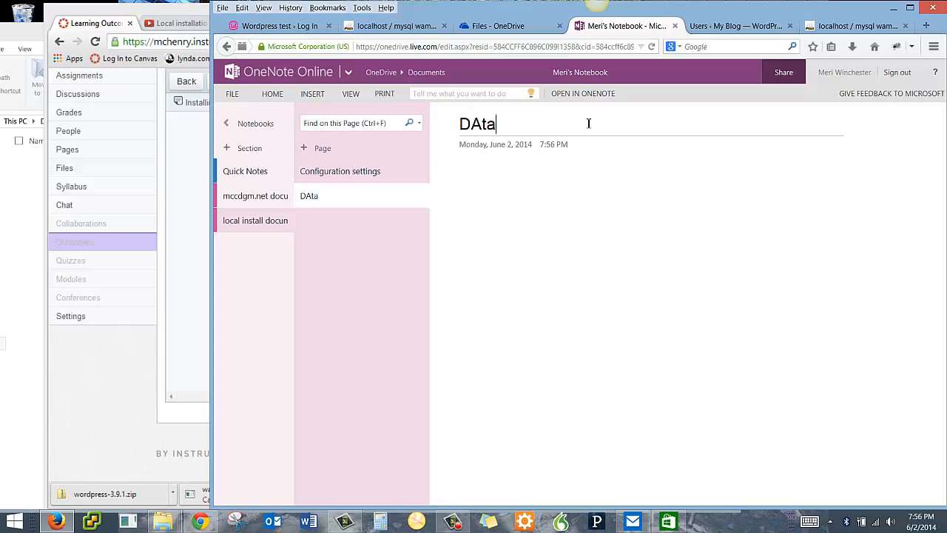
key(BackSpace)
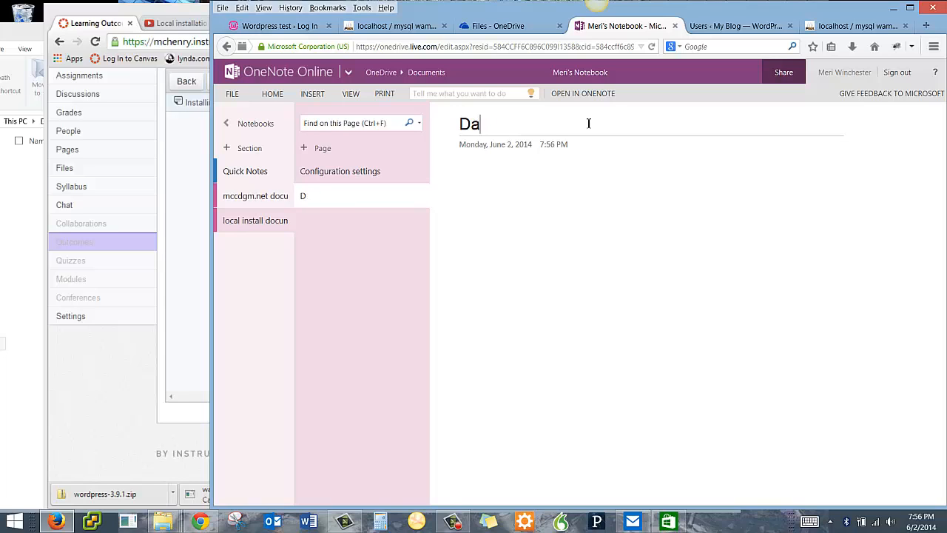
text(tabase Str)
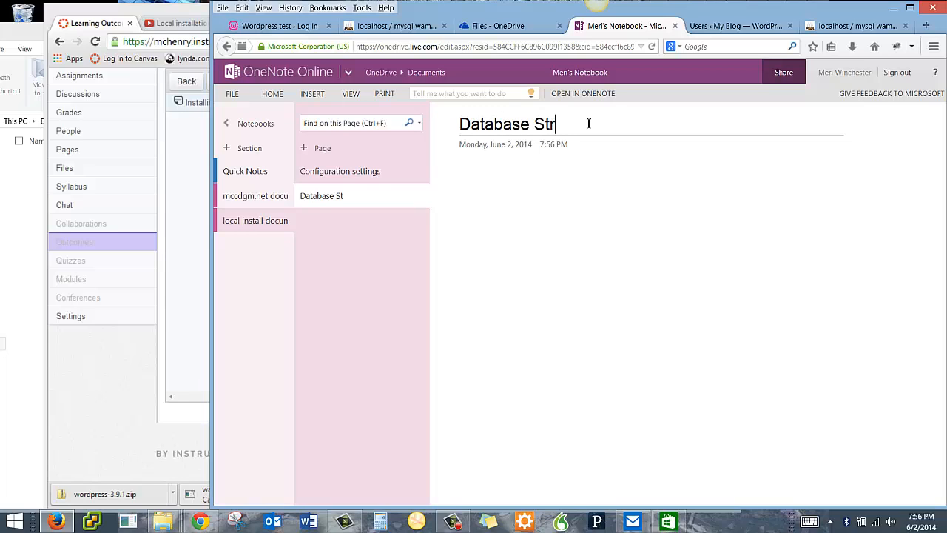
text(ucture)
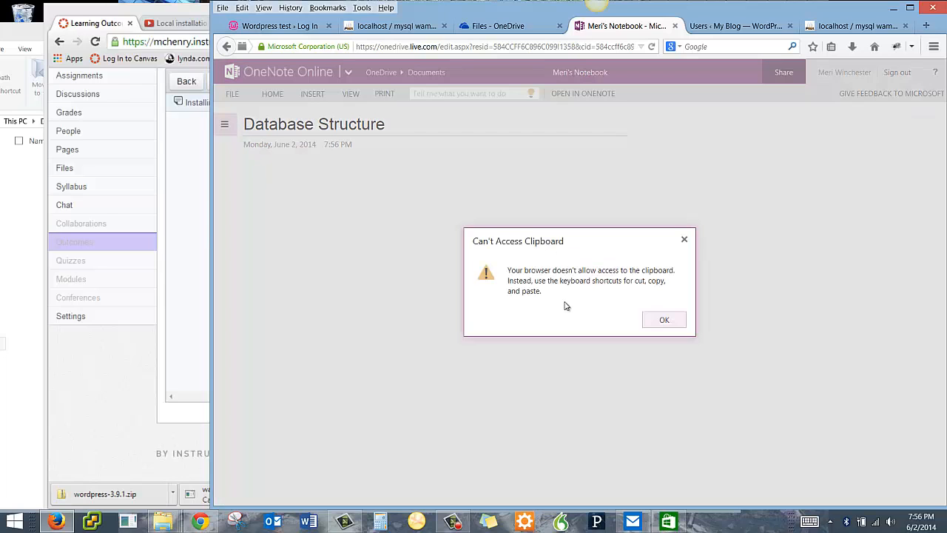
Dismiss the clipboard warning, paste the wordpress tables screenshot, and restore the navigation panes
click(664, 319)
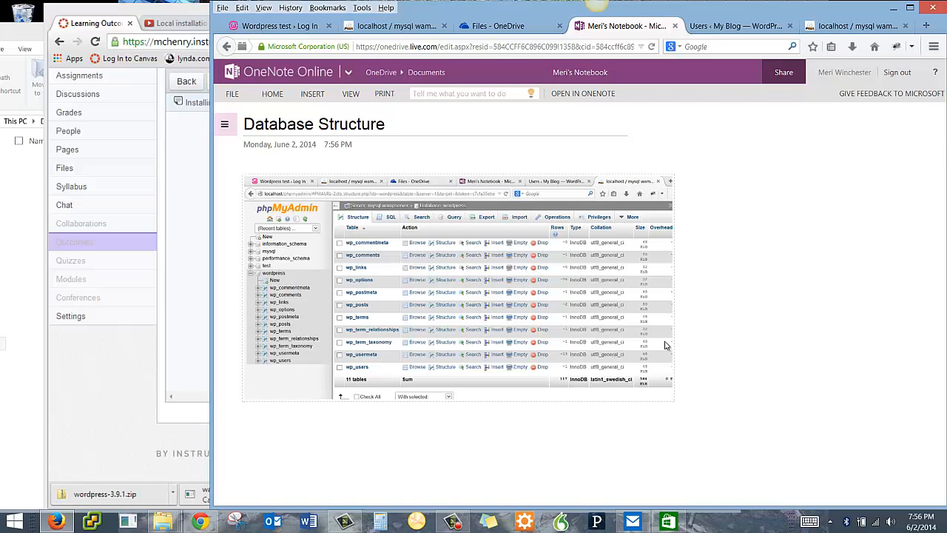
click(244, 407)
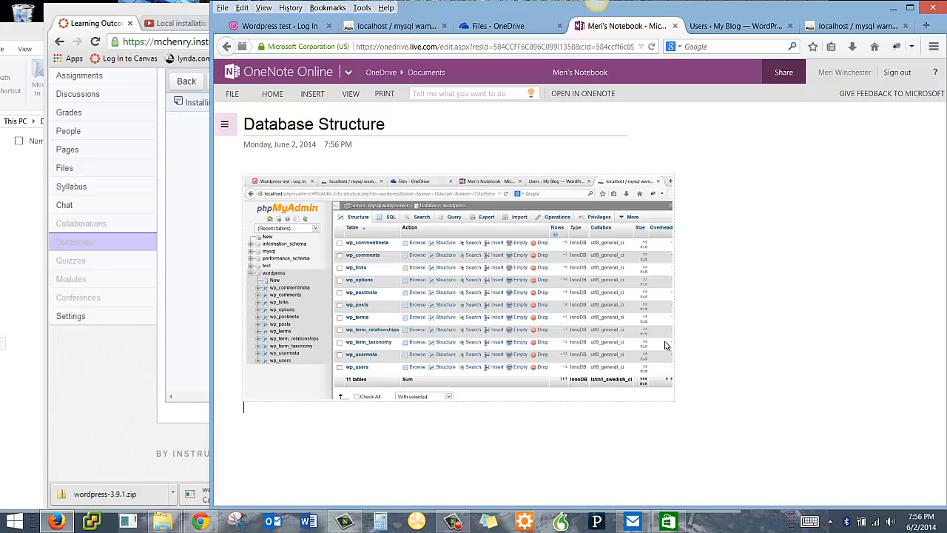
mouse_move(650, 321)
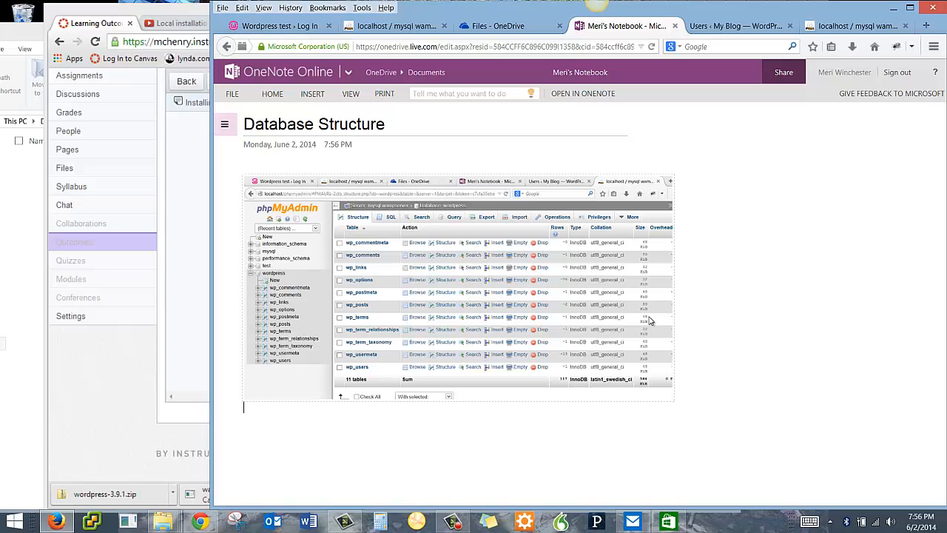
click(226, 124)
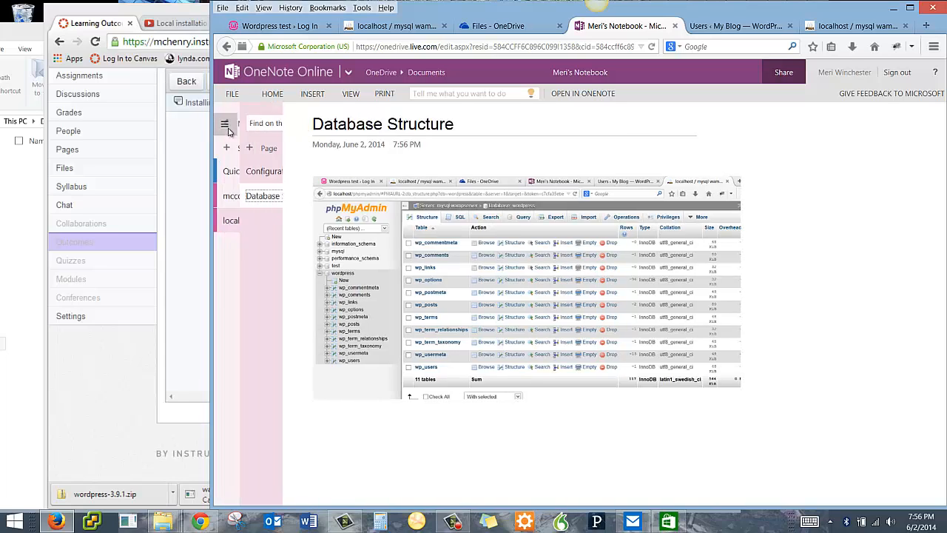
click(226, 123)
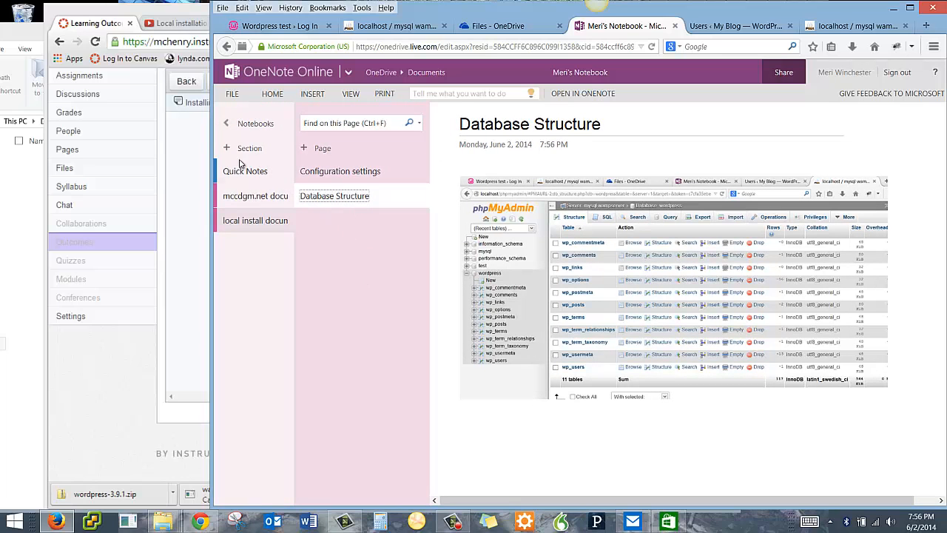
click(250, 148)
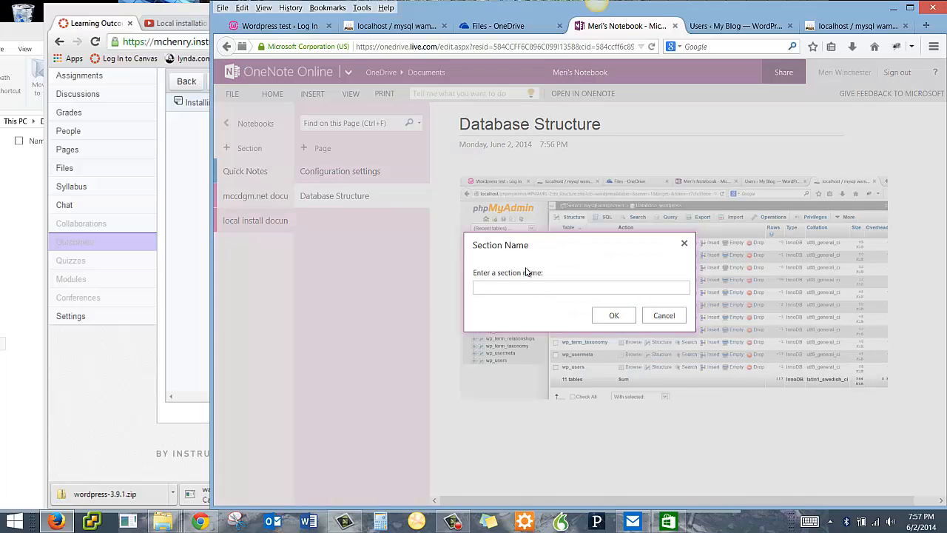
Create a 'Users' section and title its first page 'User Information'
text(Users)
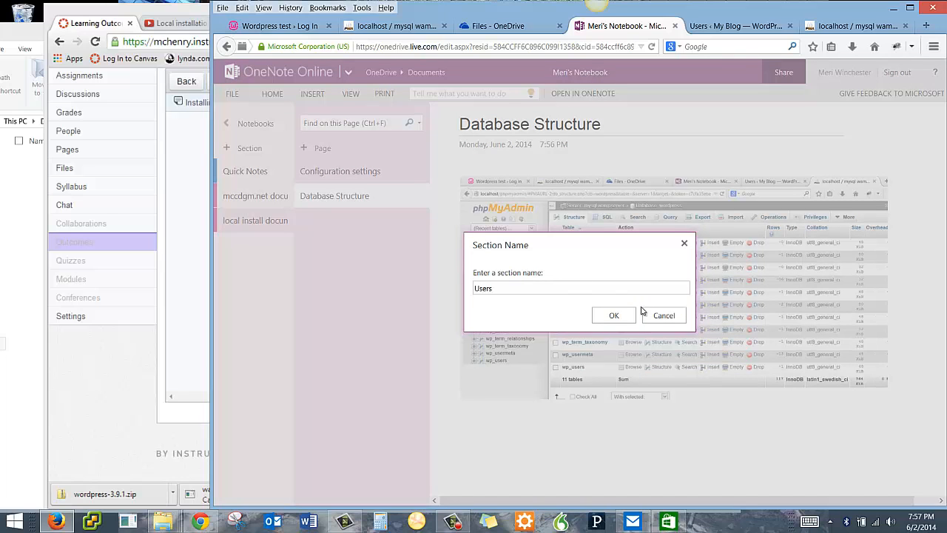
click(613, 315)
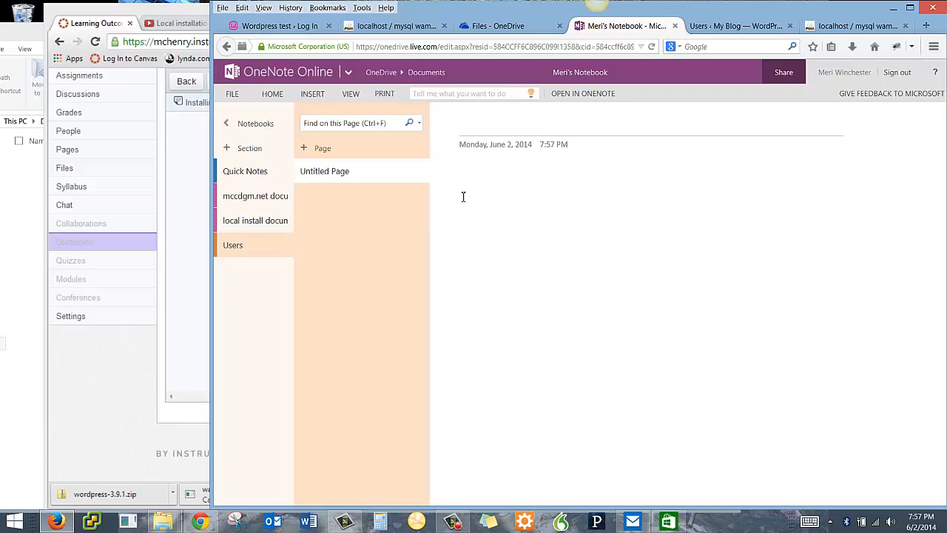
mouse_move(508, 284)
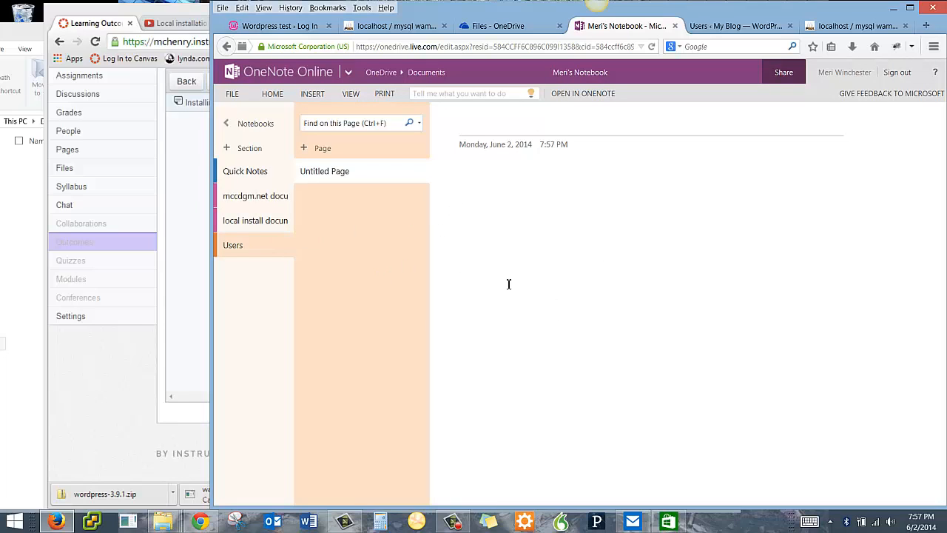
mouse_move(701, 252)
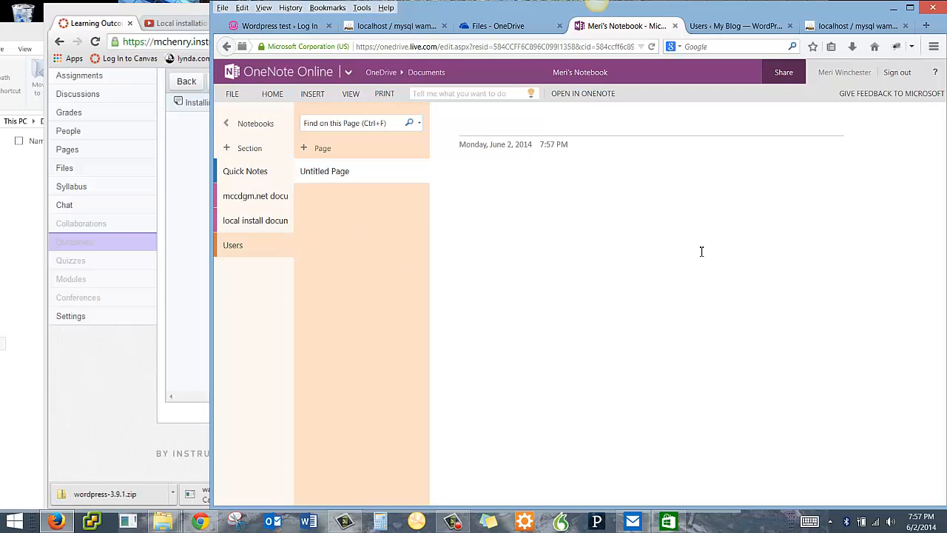
text(User)
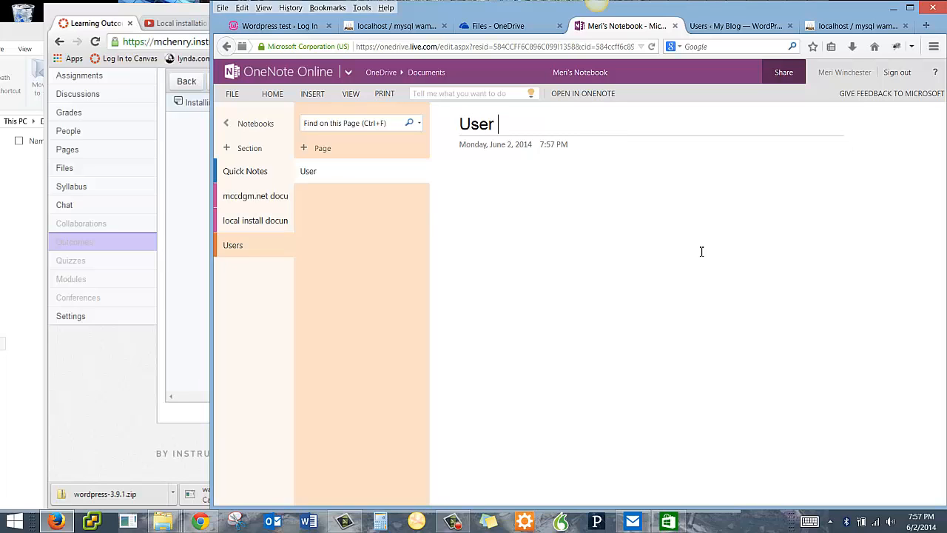
text(Informat)
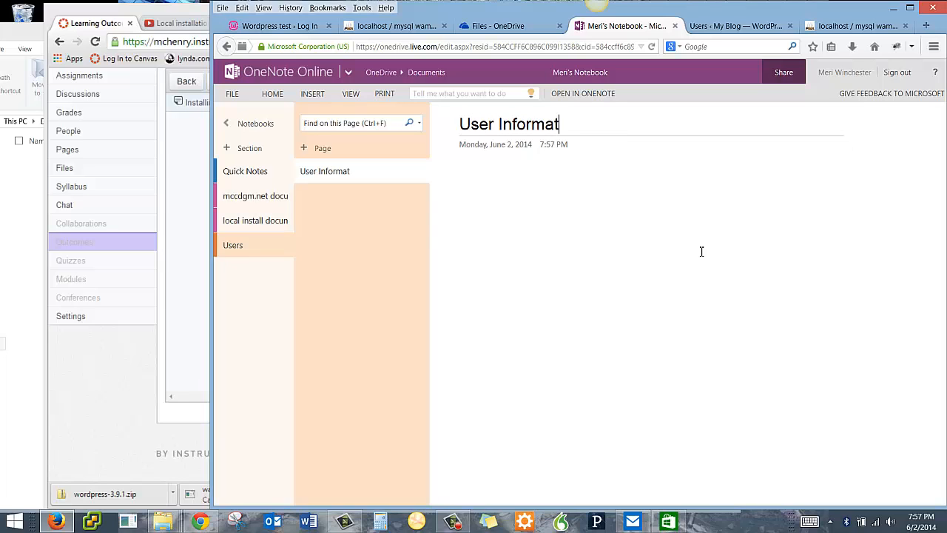
text(ion)
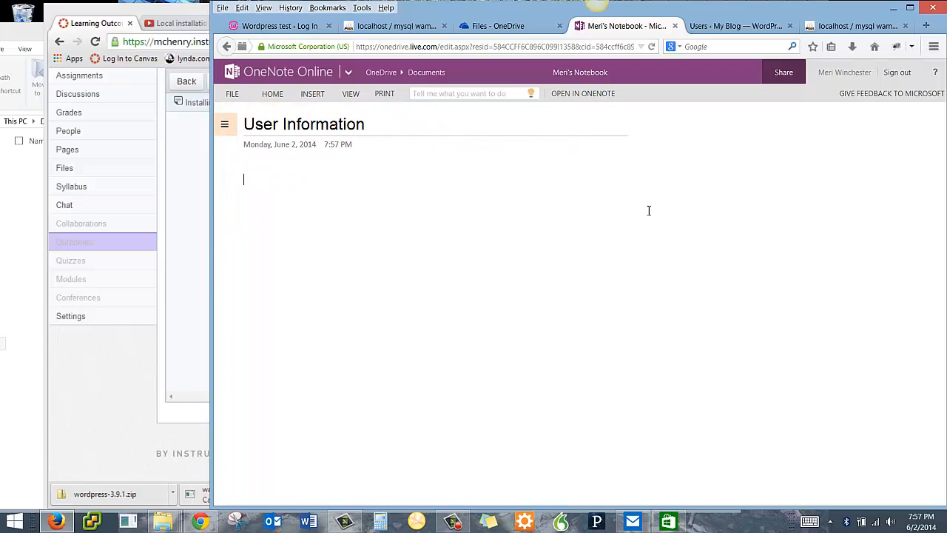
List Local Admins: Meri and Online Admins: Meri, Meriwin, then open Share
text(Local)
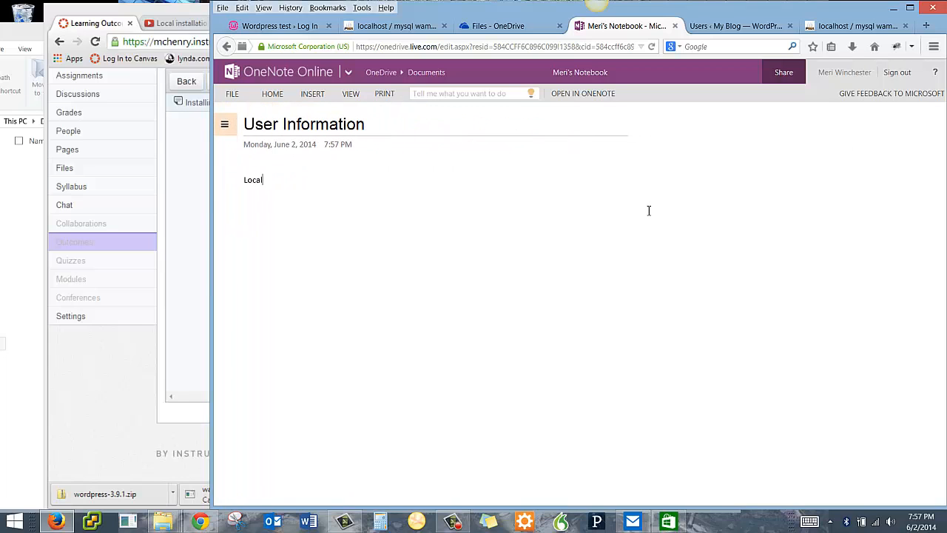
text(Admins:)
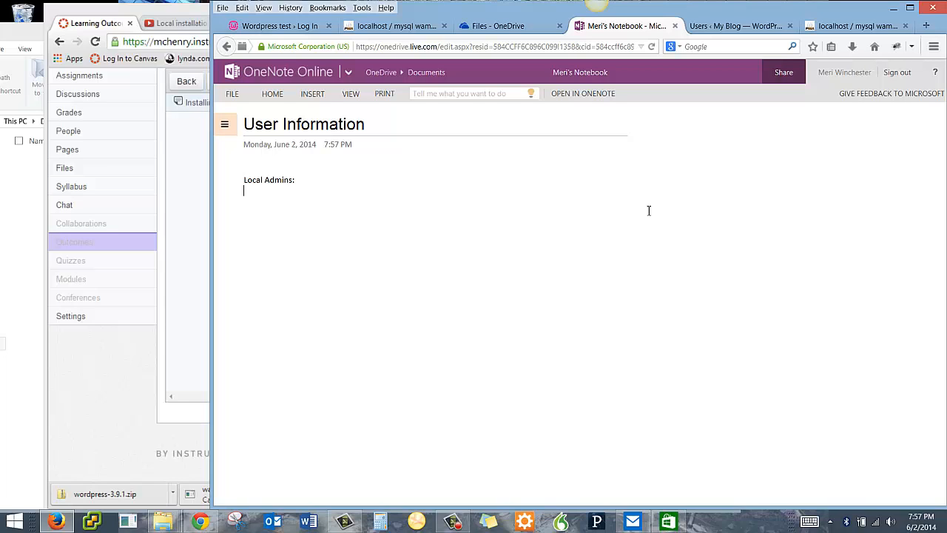
text(Meri)
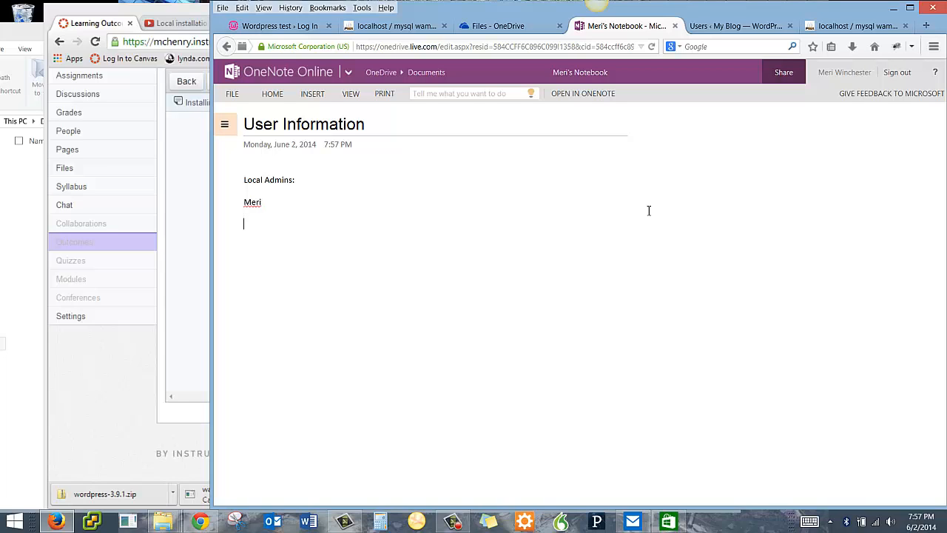
text(ON)
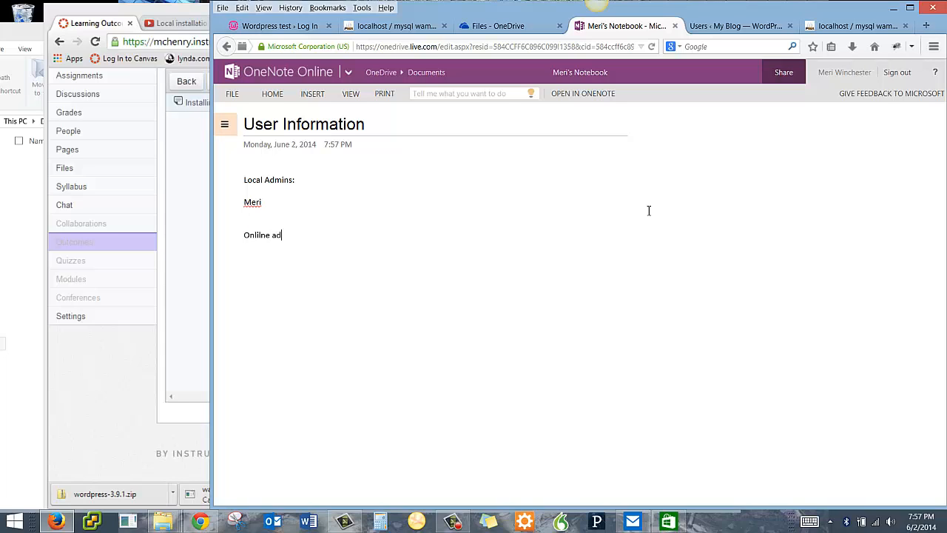
key(BackSpace)
text(Admins:)
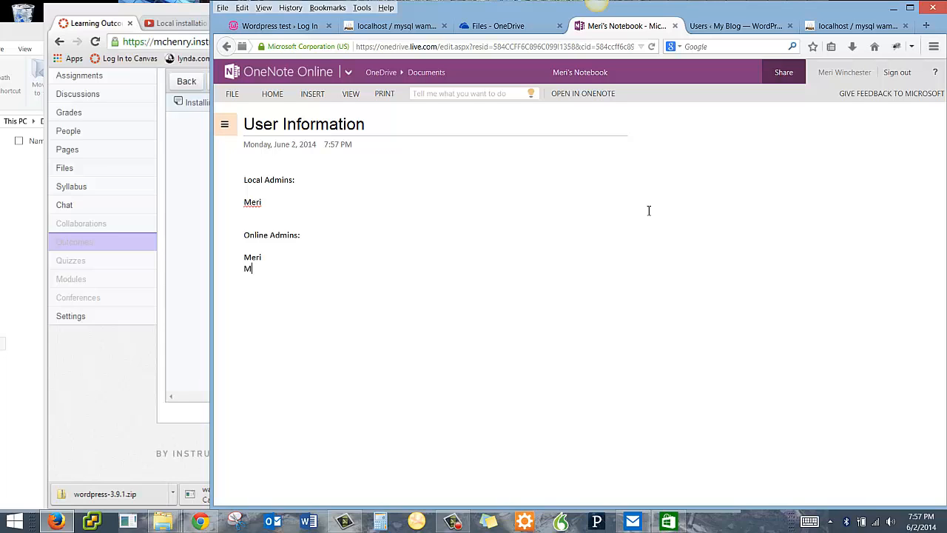
text(eriwin)
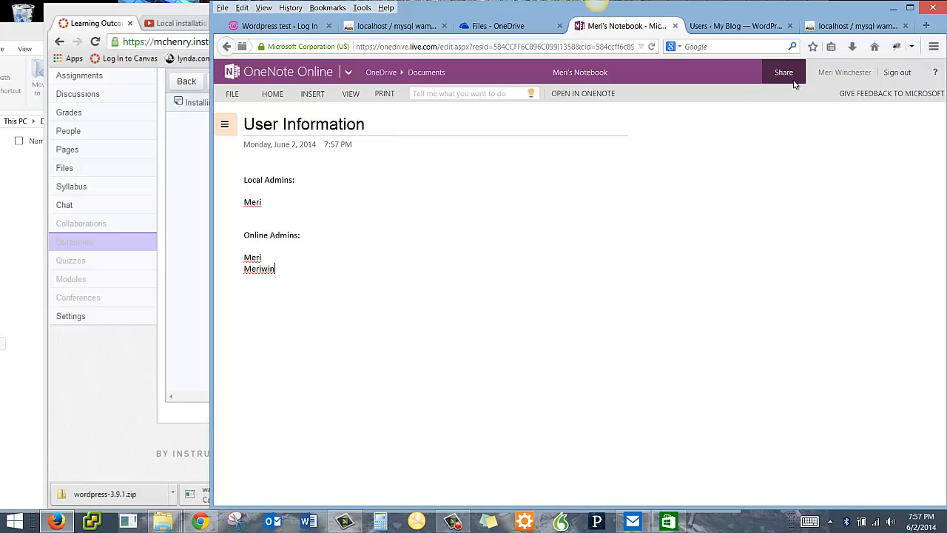
click(784, 72)
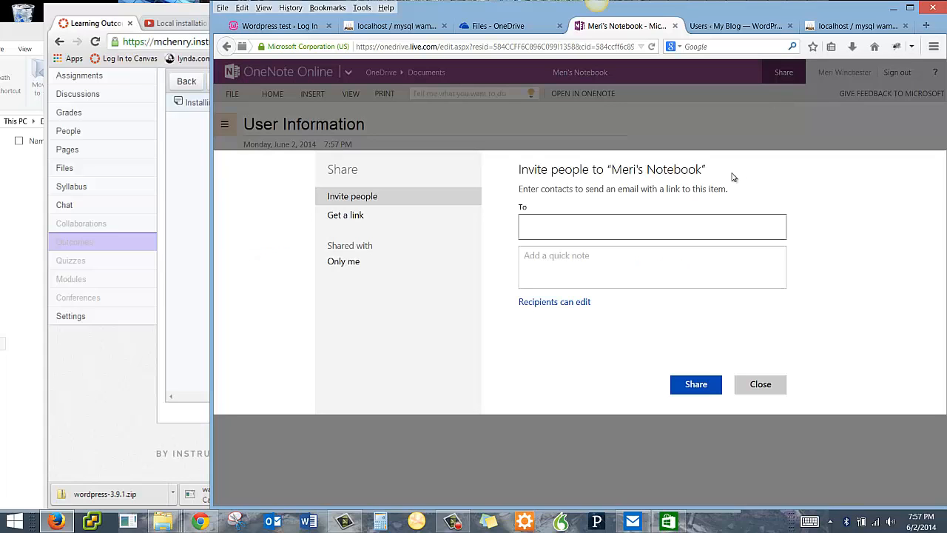